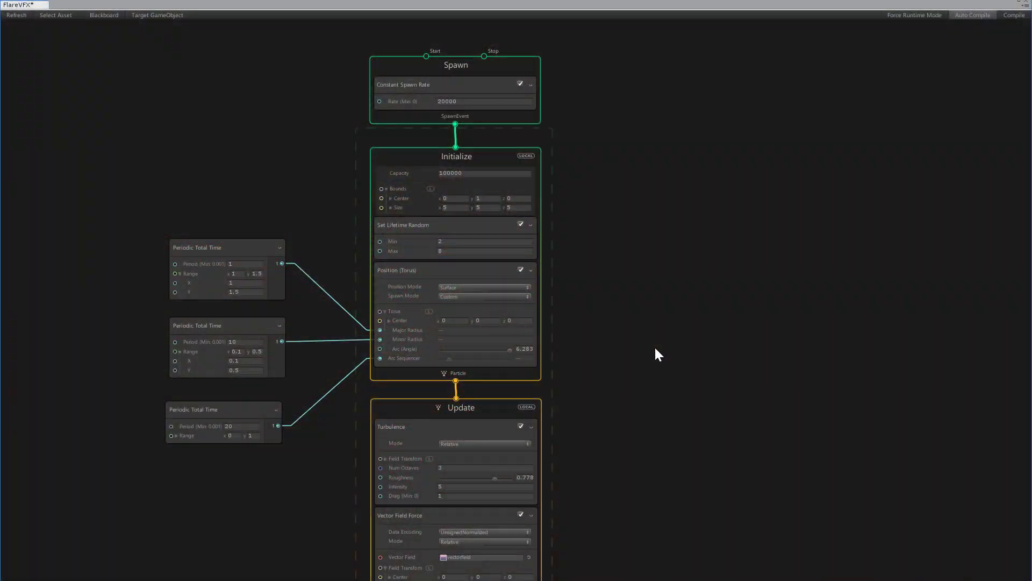
- Scroll the Project panel while the new untitled scene with default camera and light loads
scroll("down", 3)
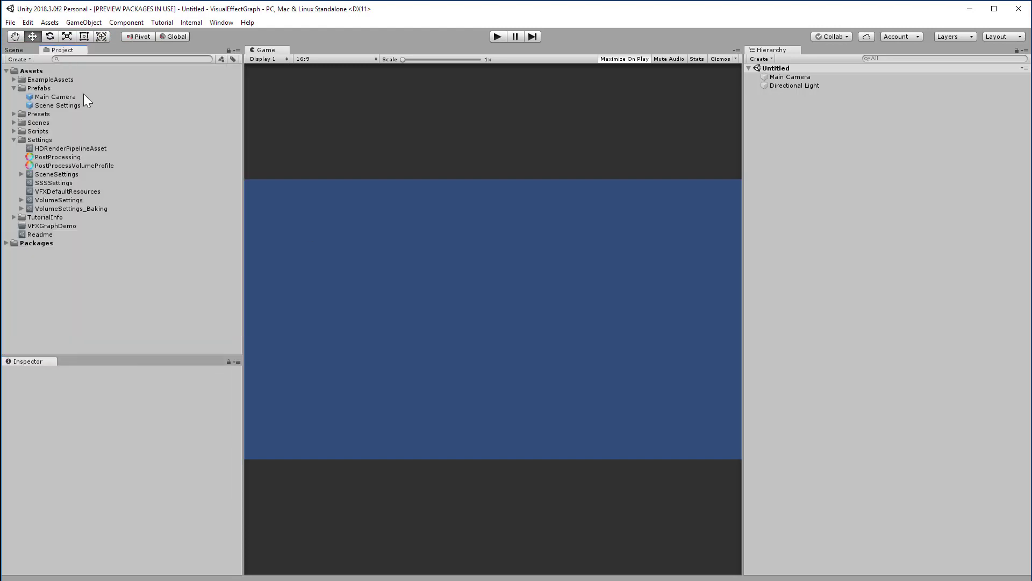
- Delete the default Main Camera and add the Main Camera and Scene Settings prefabs to the scene
left_click(789, 77)
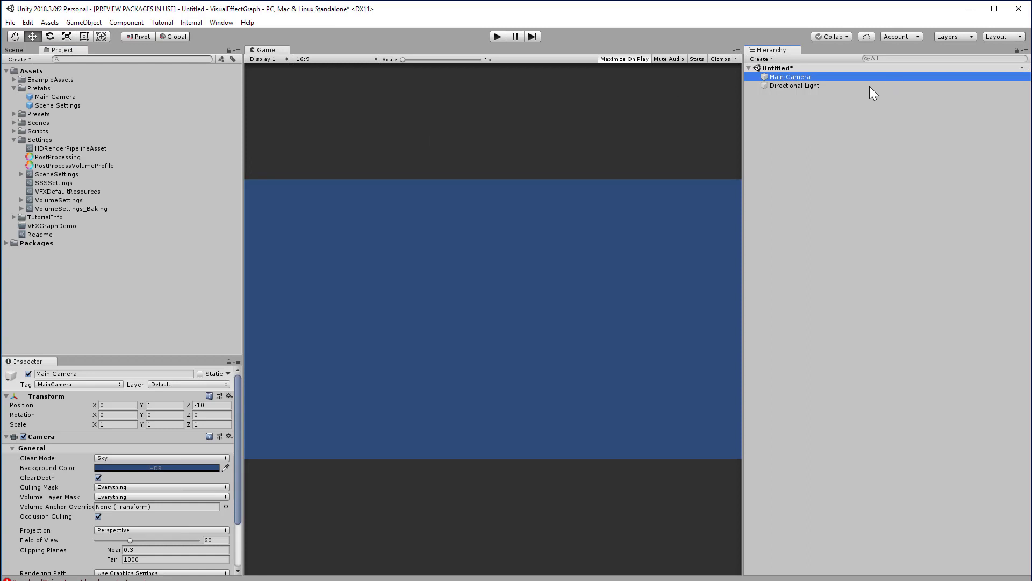
right_click(789, 76)
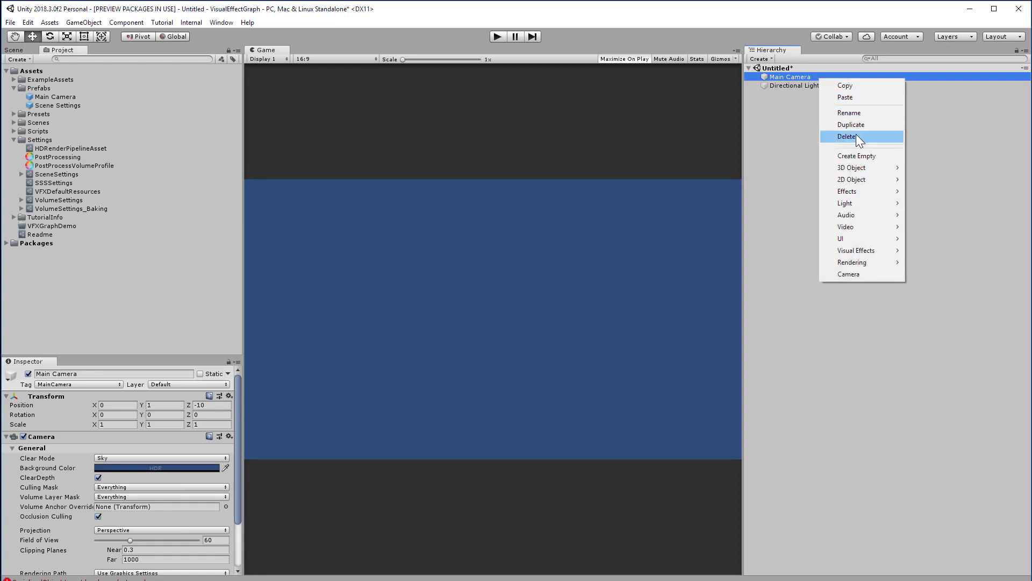
left_click(848, 136)
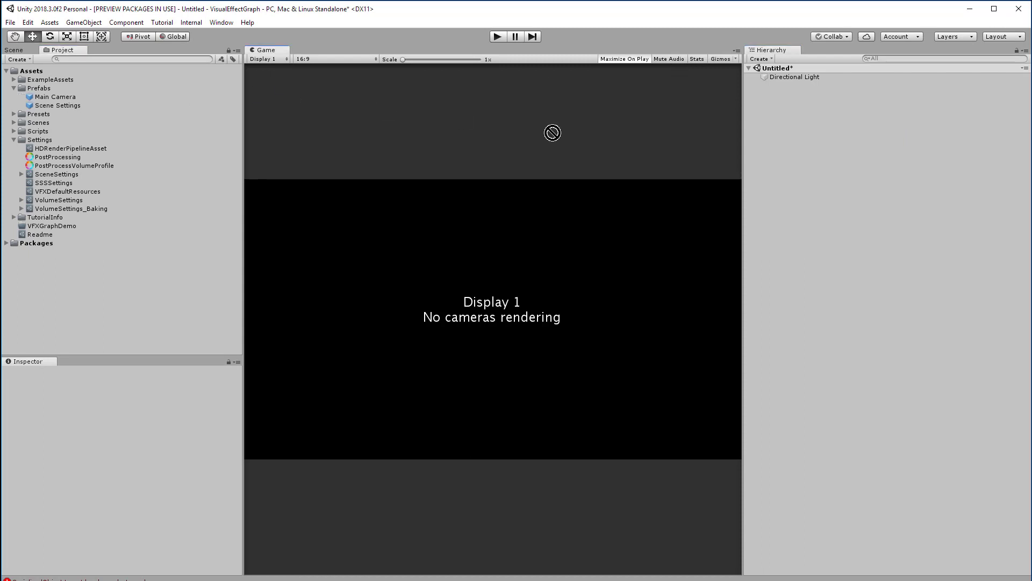
left_click(792, 86)
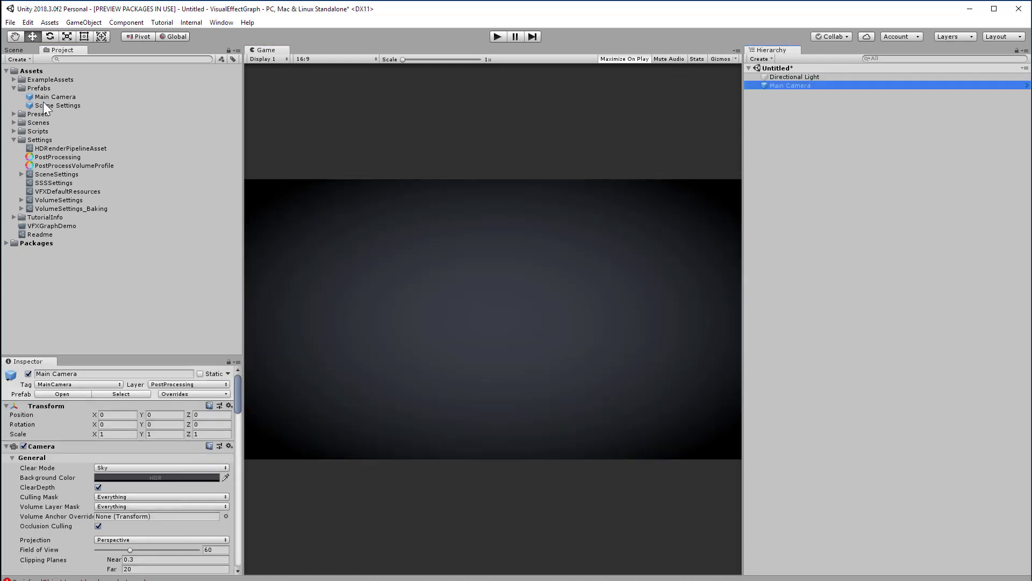
left_click(58, 105)
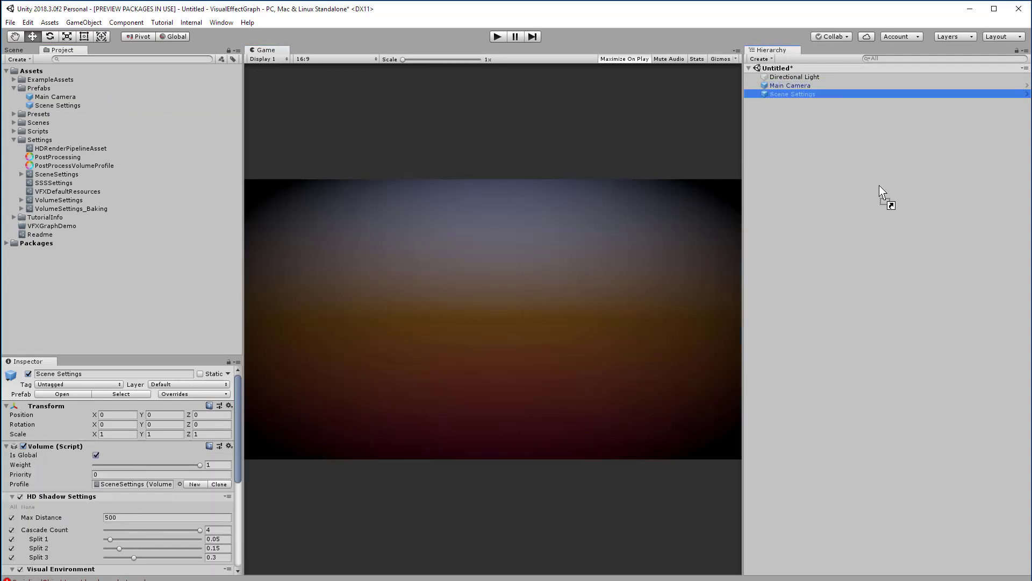
mouse_move(69, 356)
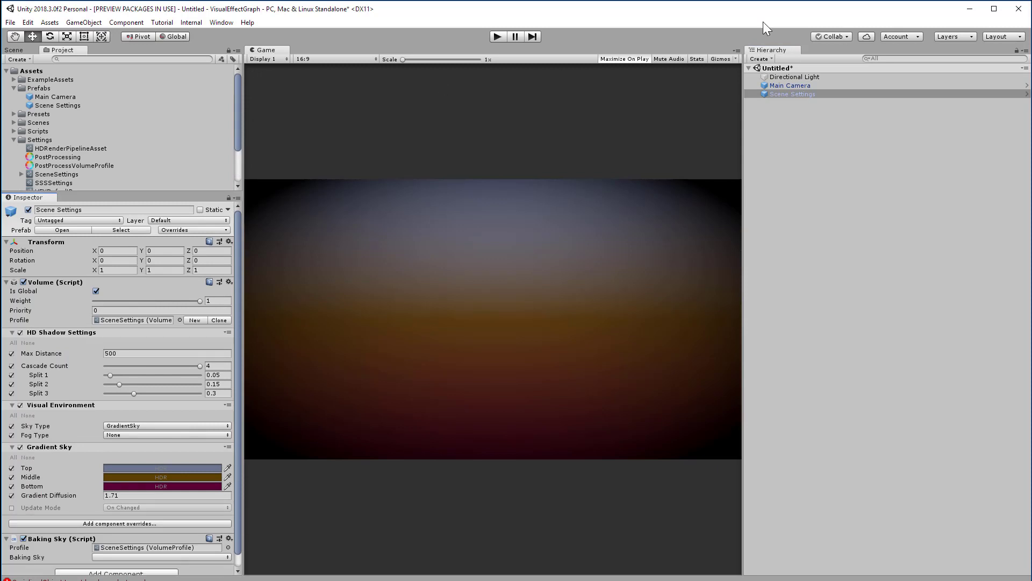
left_click(790, 85)
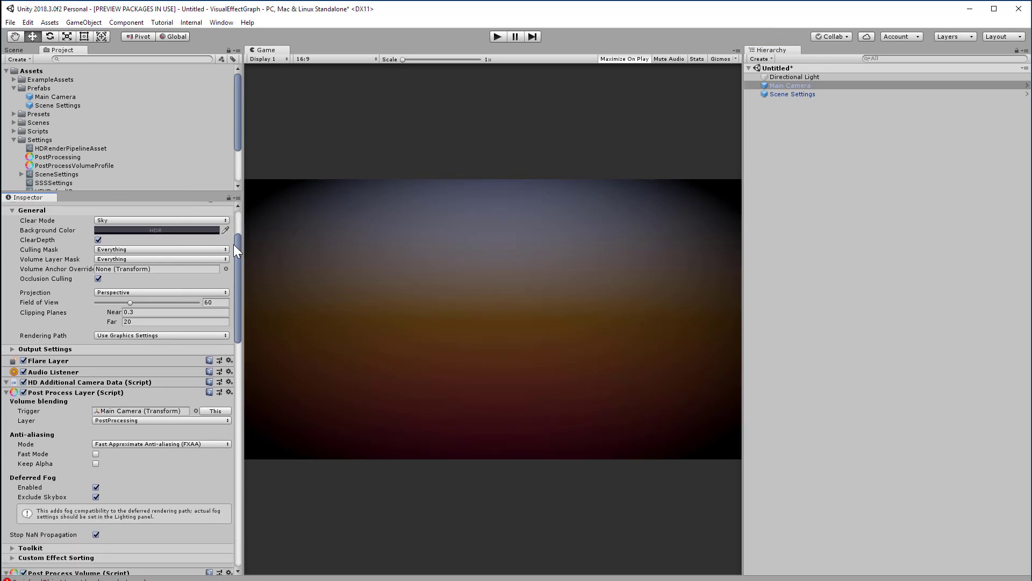
scroll("down", 3)
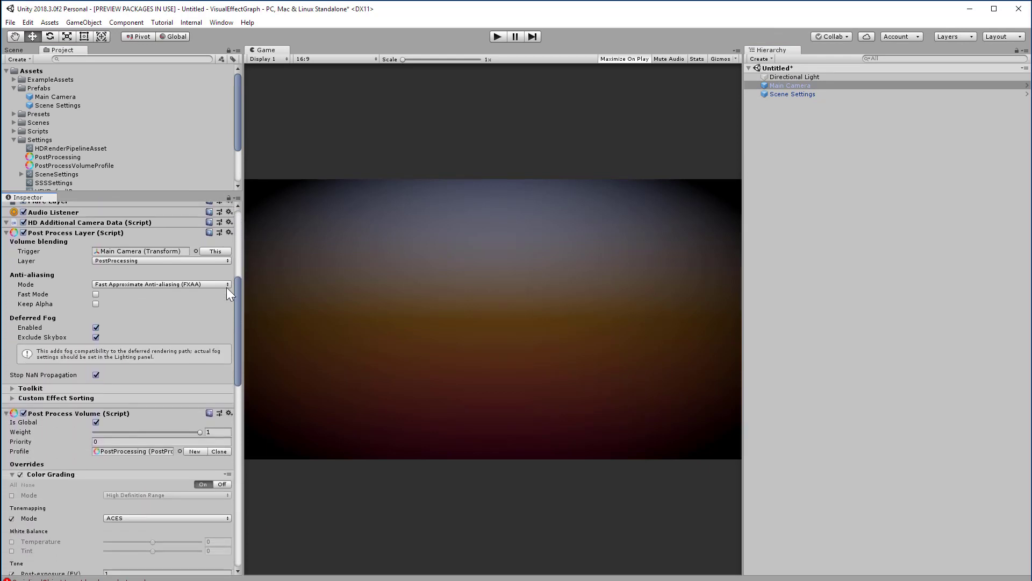
scroll("down", 3)
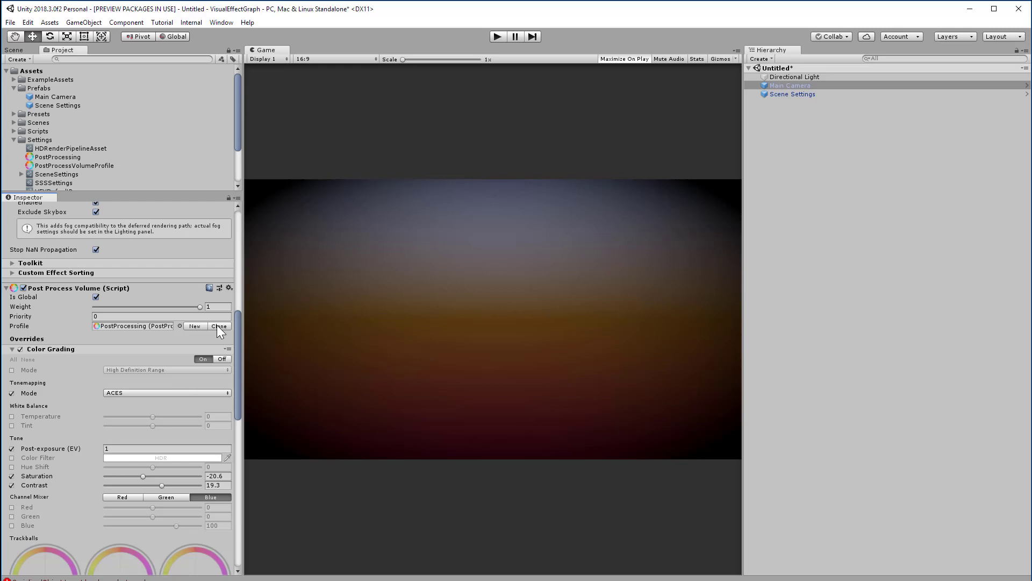
scroll("down", 3)
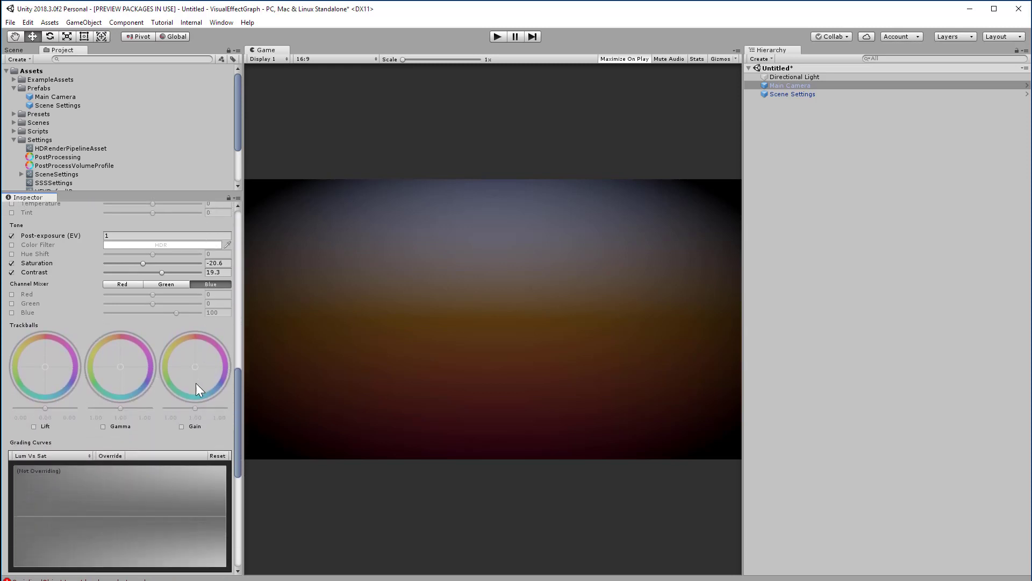
scroll("down", 3)
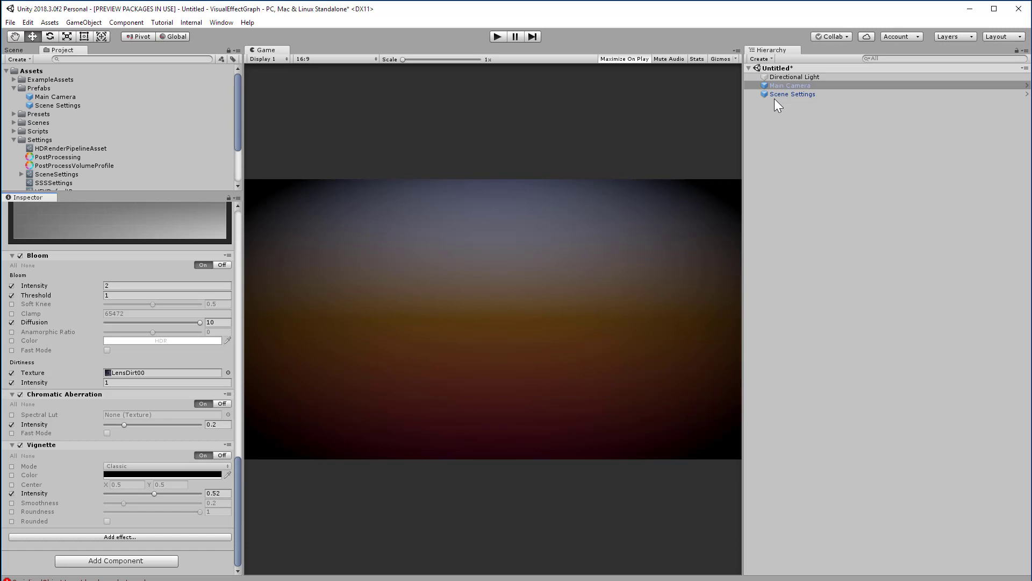
left_click(793, 93)
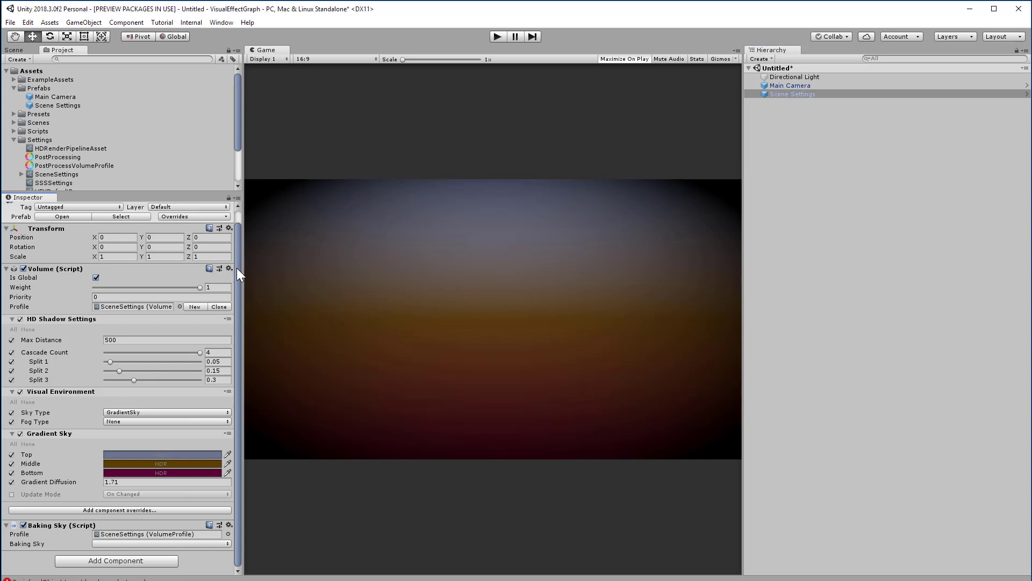
mouse_move(235, 276)
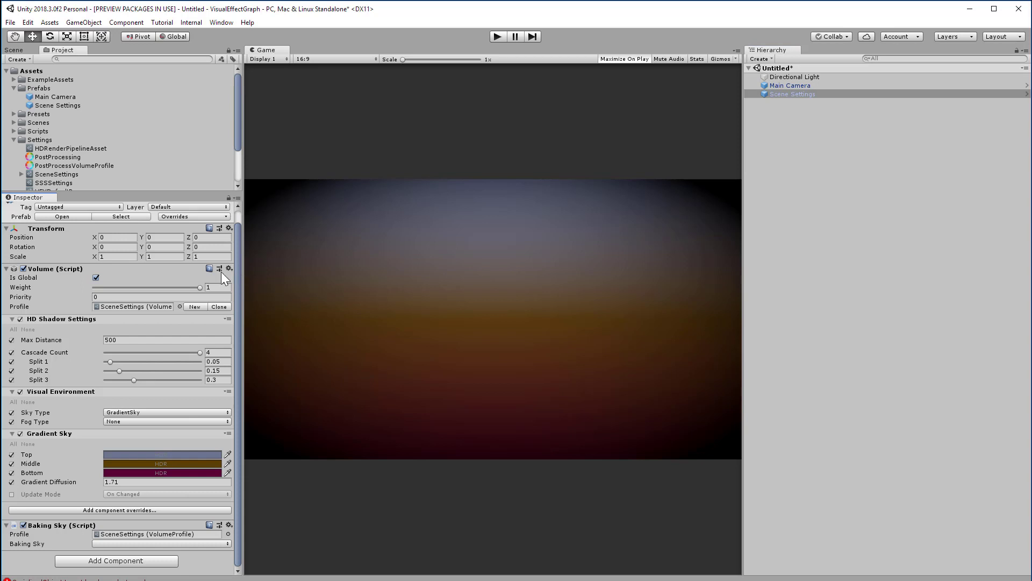
left_click(161, 454)
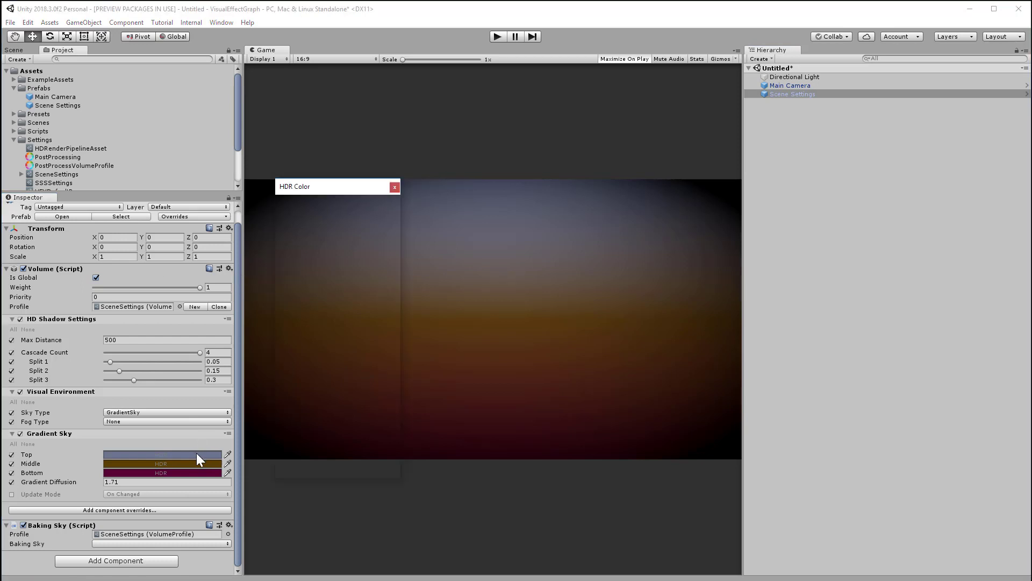
left_click(160, 473)
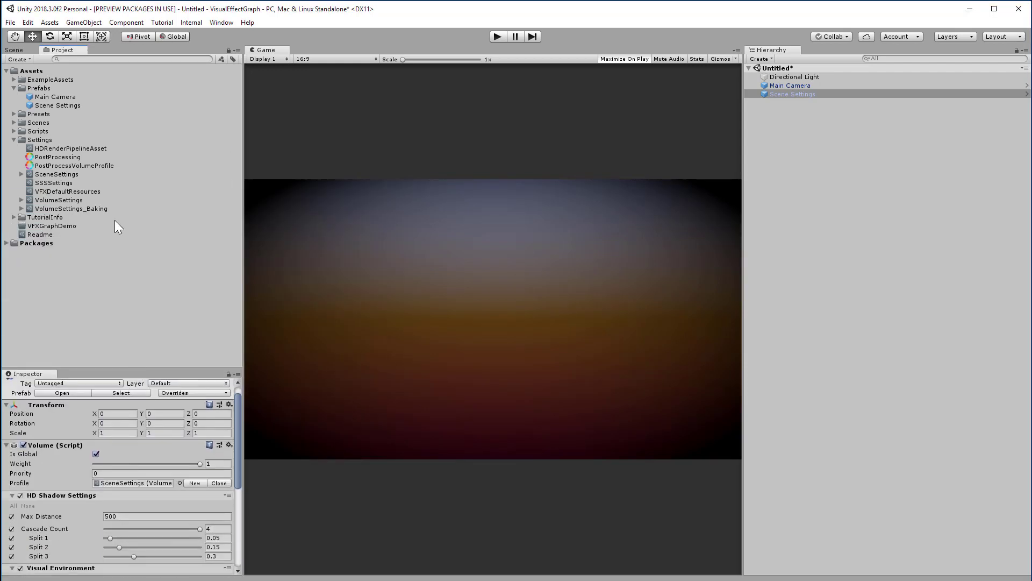
- Create a new Visual Effect Graph asset in VFXGraphDemo and name it FlareVFX
left_click(51, 224)
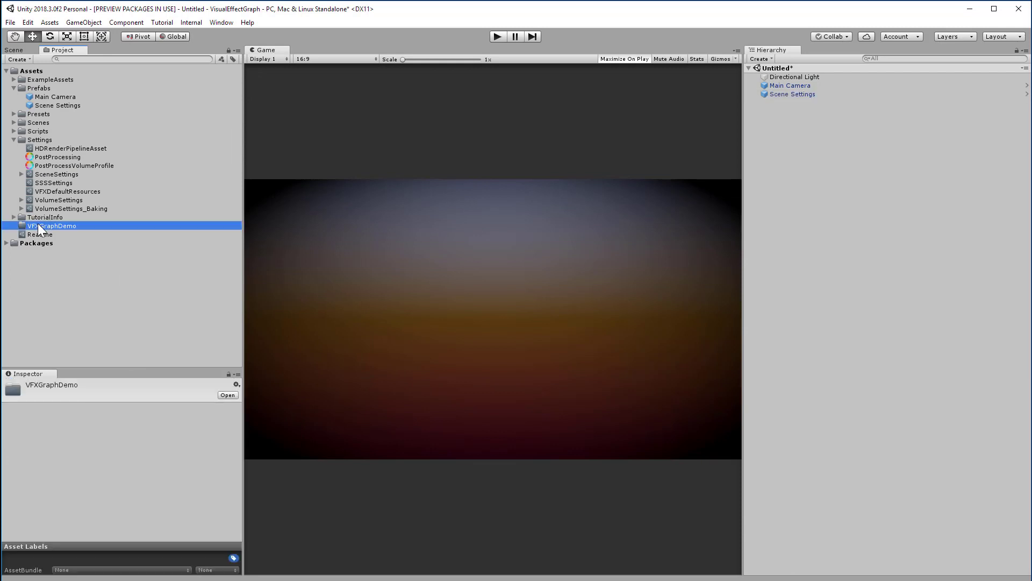
right_click(53, 225)
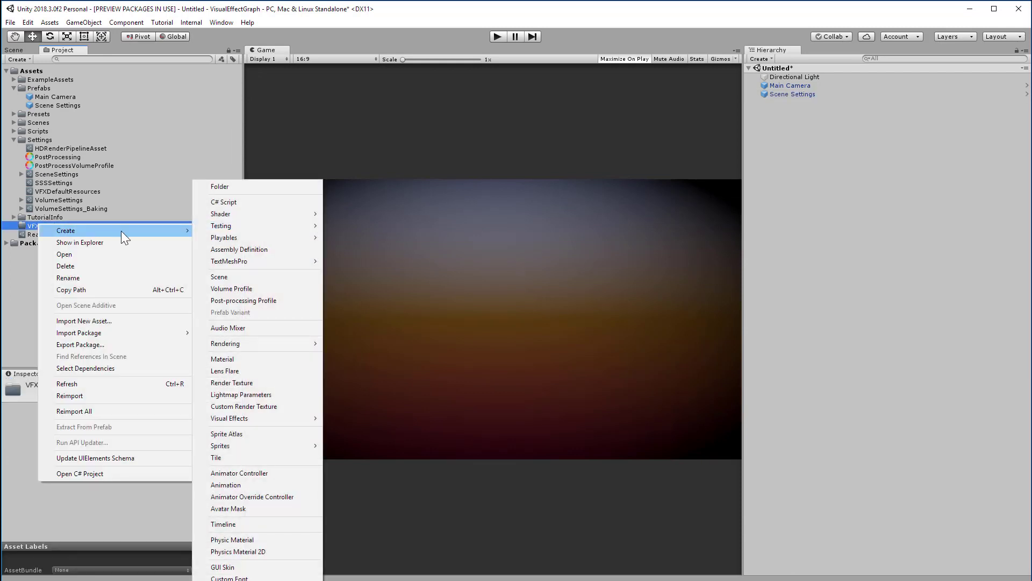
mouse_move(231, 419)
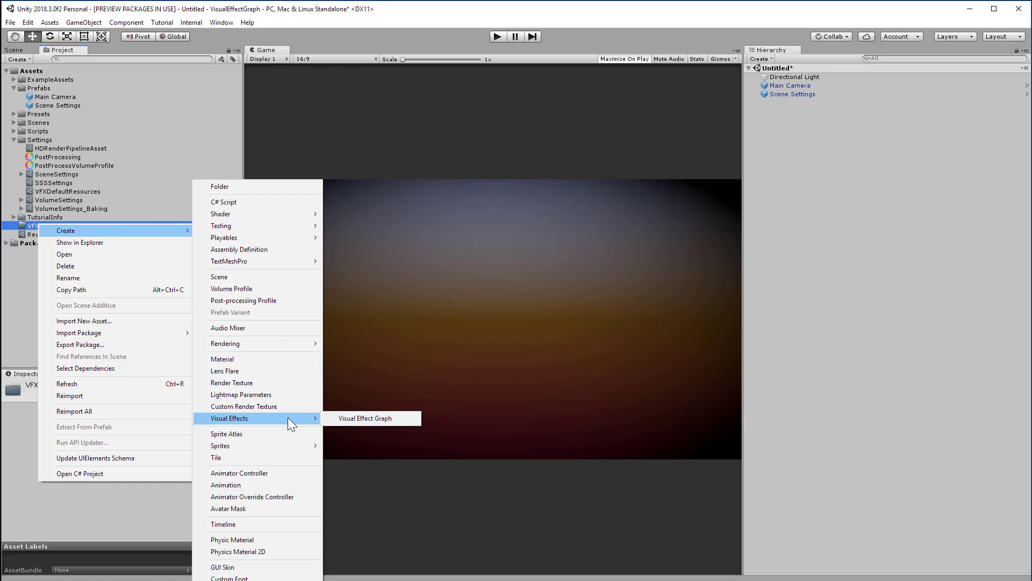
left_click(365, 418)
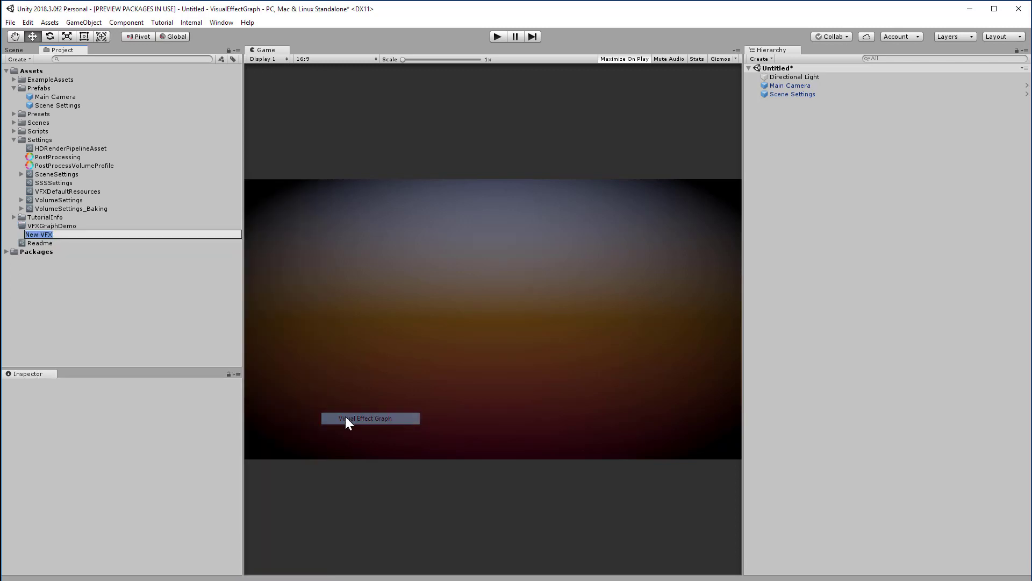
type("Flar")
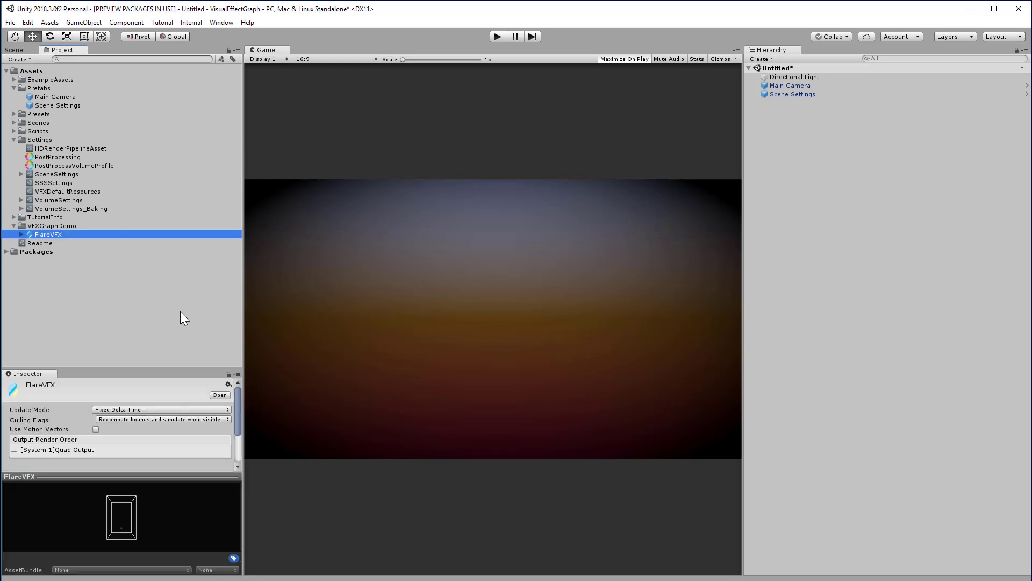
mouse_move(180, 294)
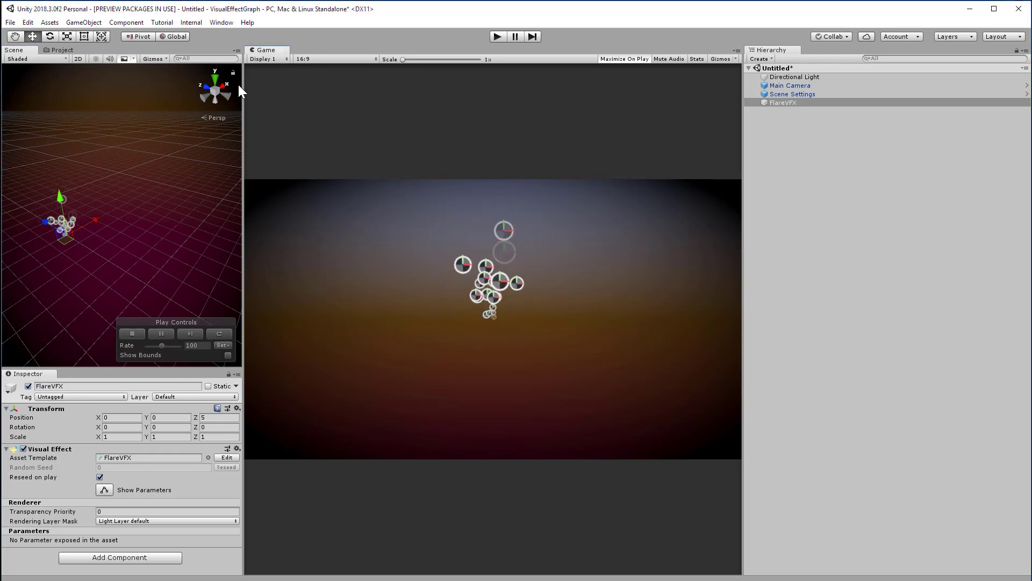
- Select the FlareVFX asset and open it in the Visual Effect Graph editor window
left_click(62, 51)
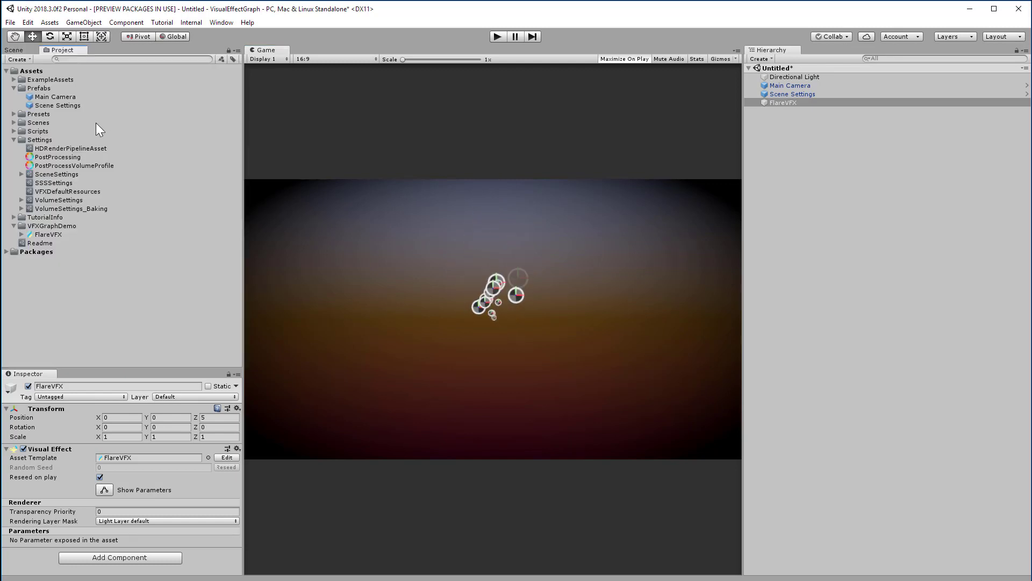
left_click(47, 235)
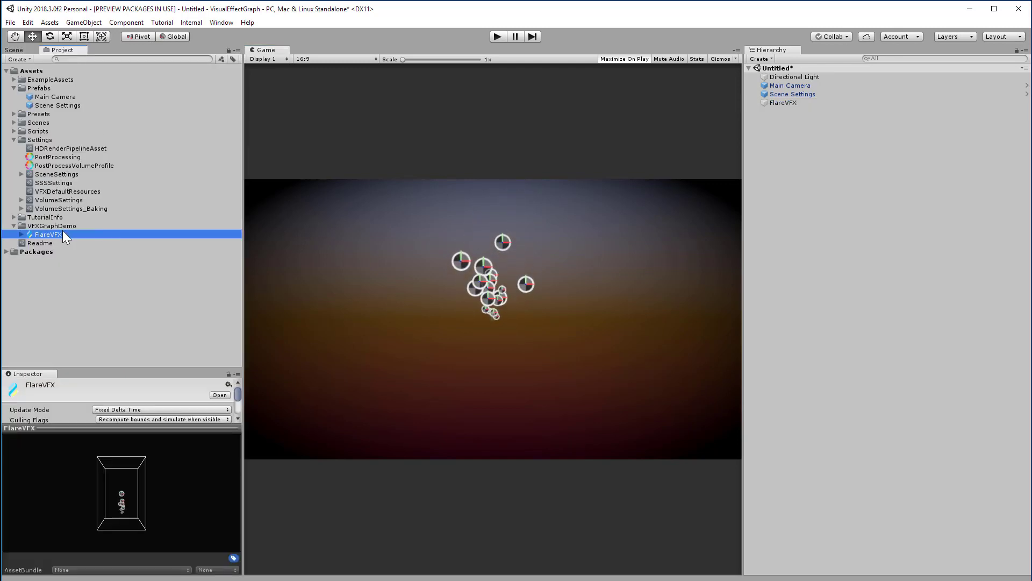
left_click(222, 22)
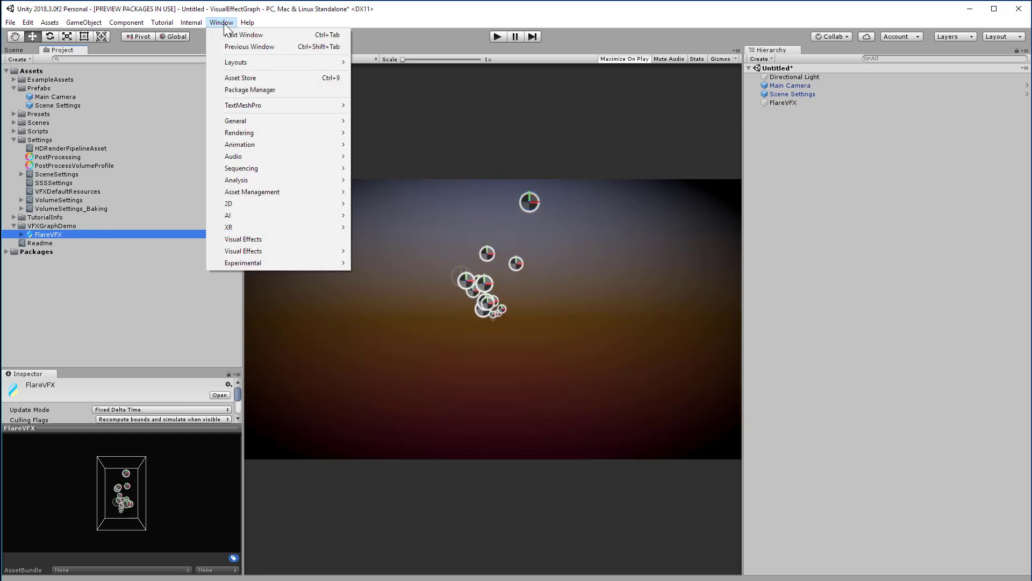
mouse_move(243, 251)
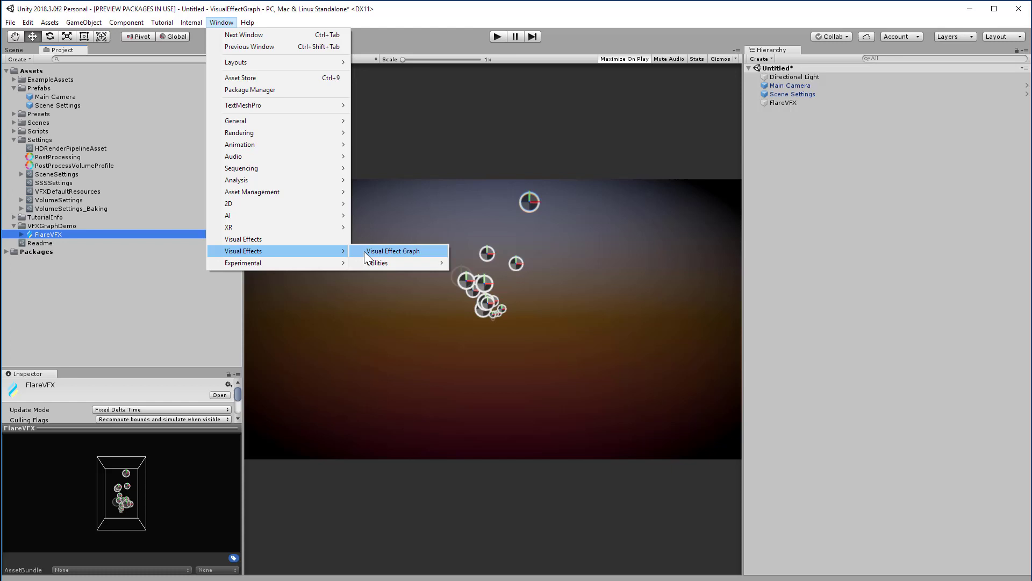
left_click(392, 251)
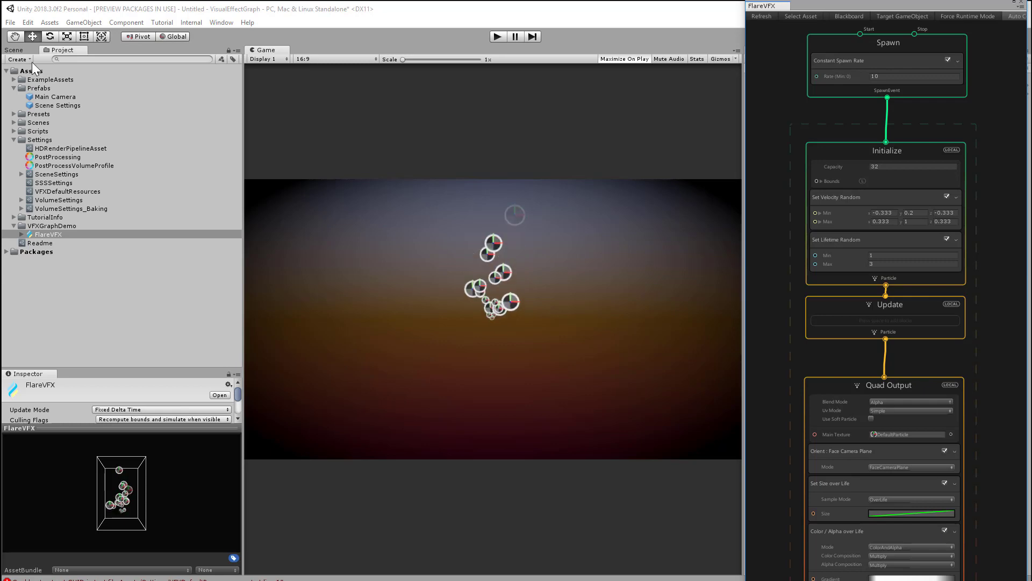
- Set FlareVFX's constant spawn rate to 100 and Initialize capacity to 1000
left_click(13, 50)
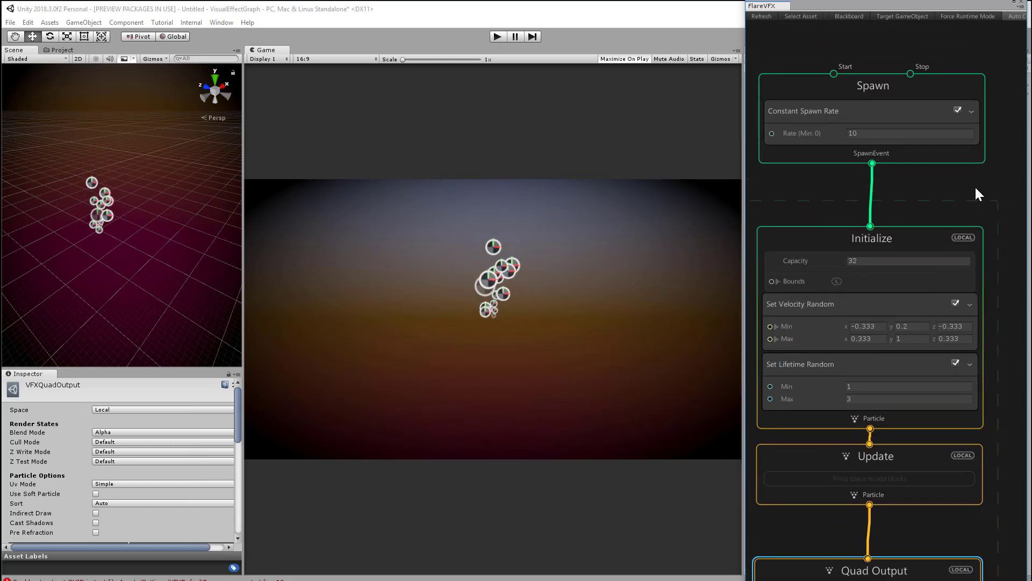
left_click(908, 130)
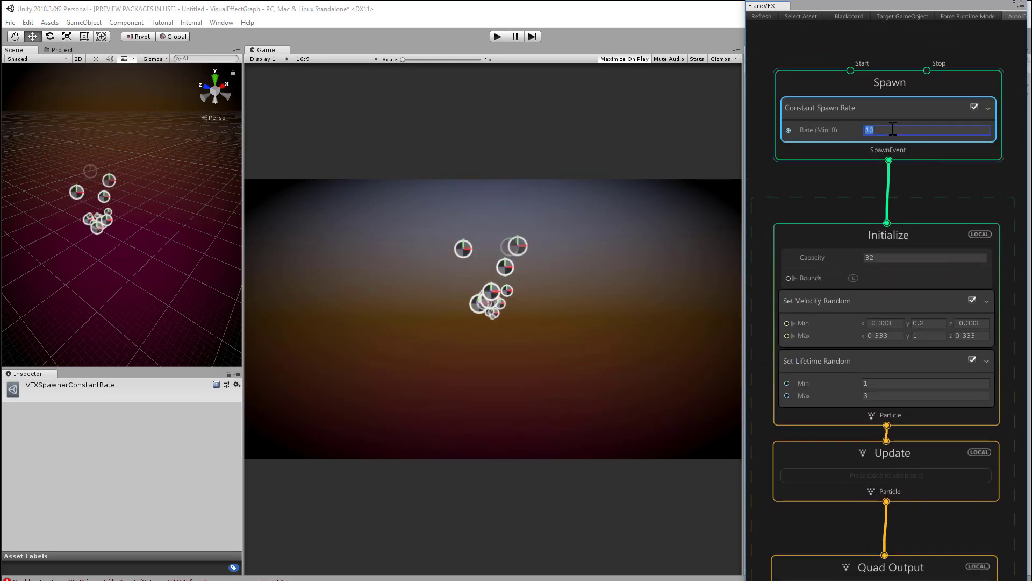
type("100")
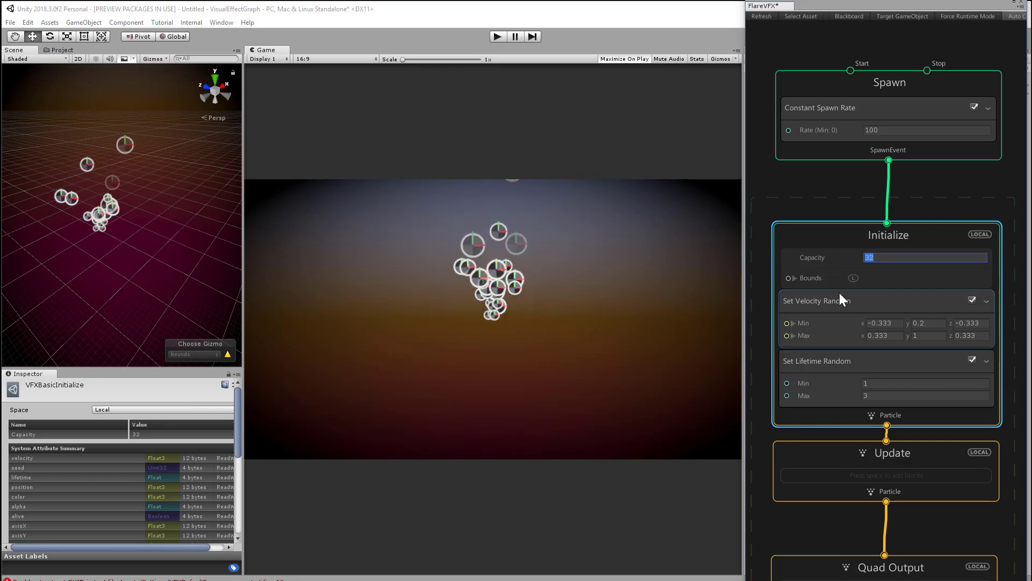
type("1000")
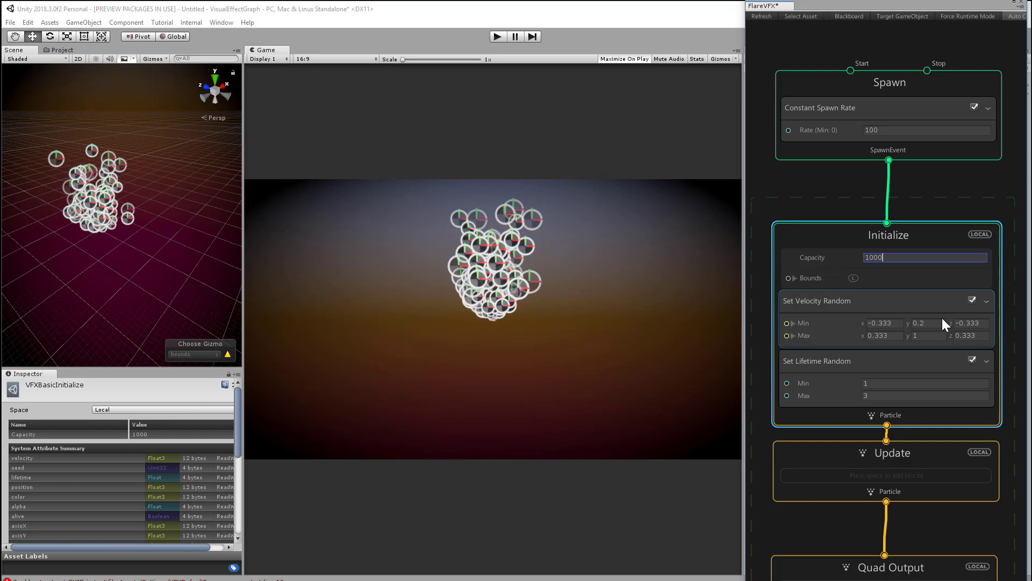
- Assign the Sparkle texture as the Quad Output's Main Texture
scroll("down", 3)
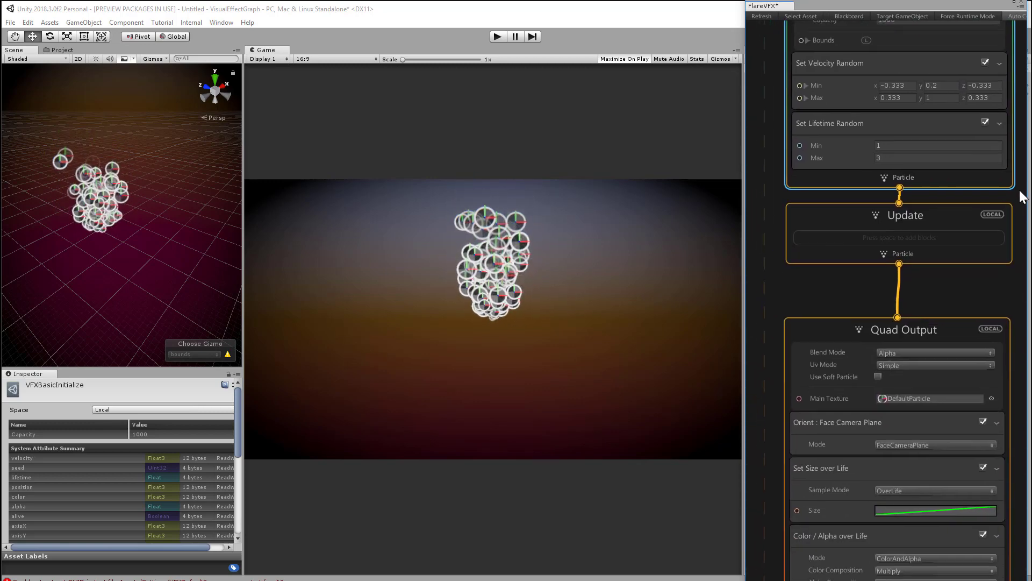
scroll("down", 3)
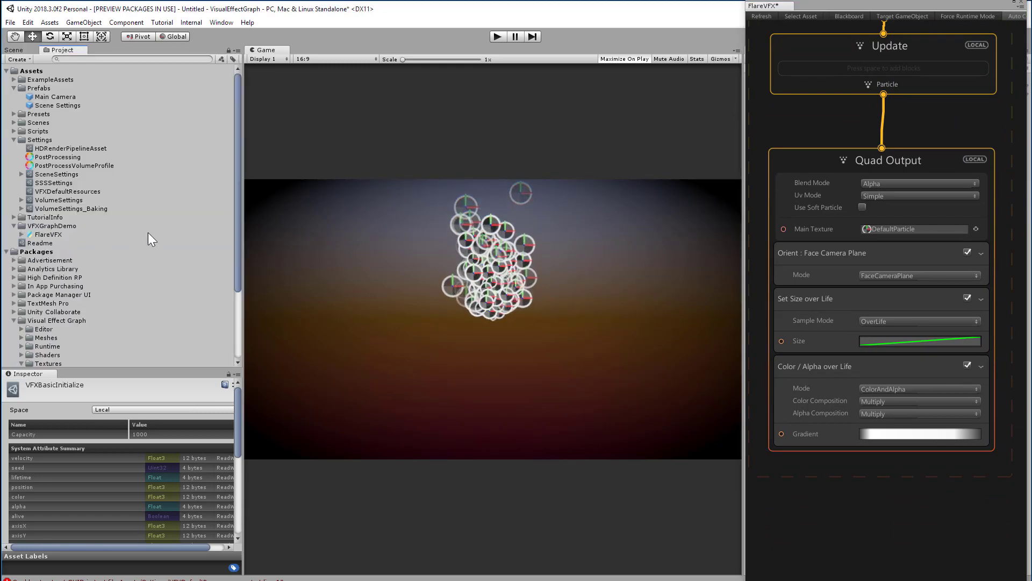
scroll("down", 3)
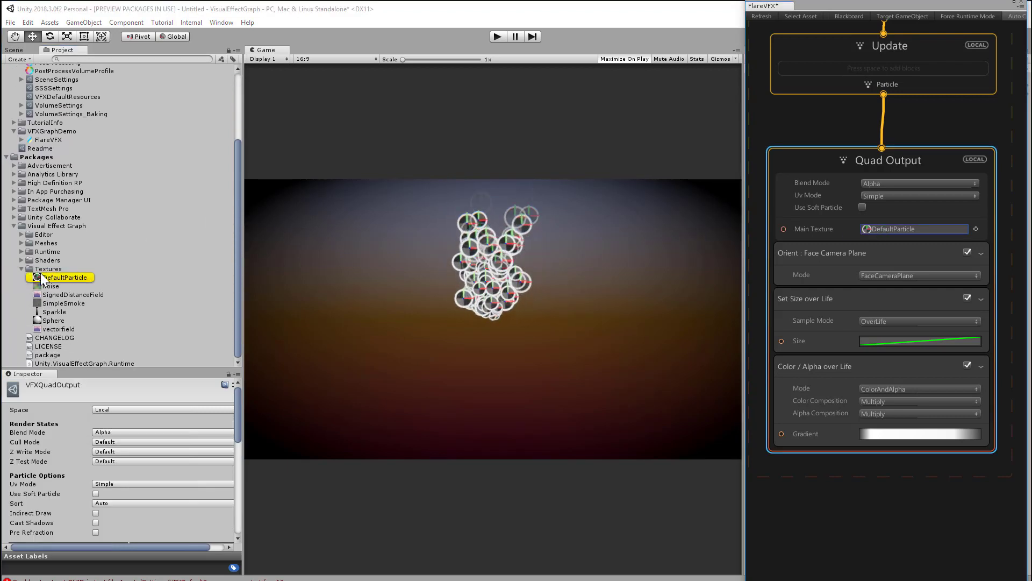
left_click(66, 276)
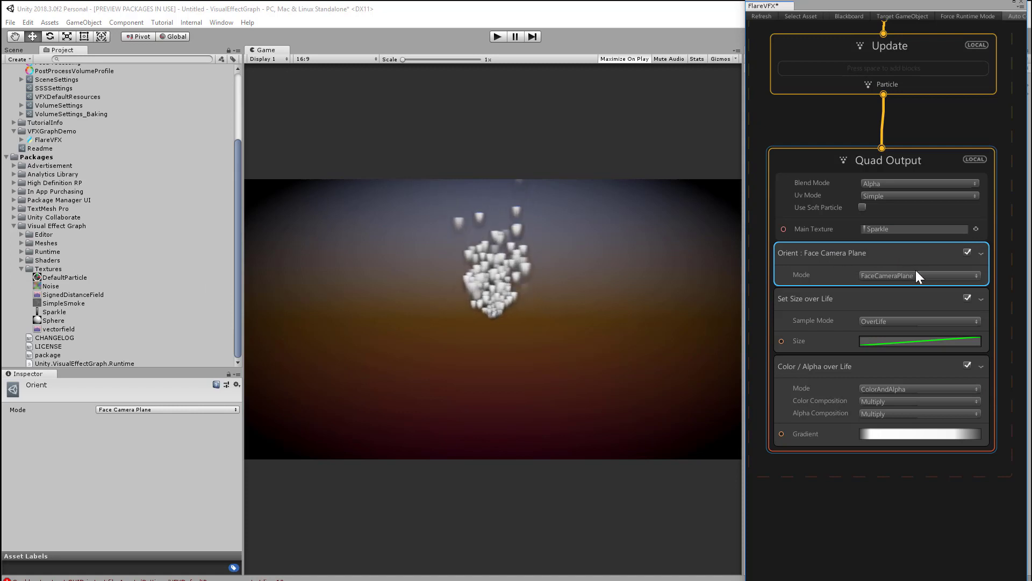
- Change the Orient block mode to AlongVelocity so particles face their travel direction
left_click(918, 276)
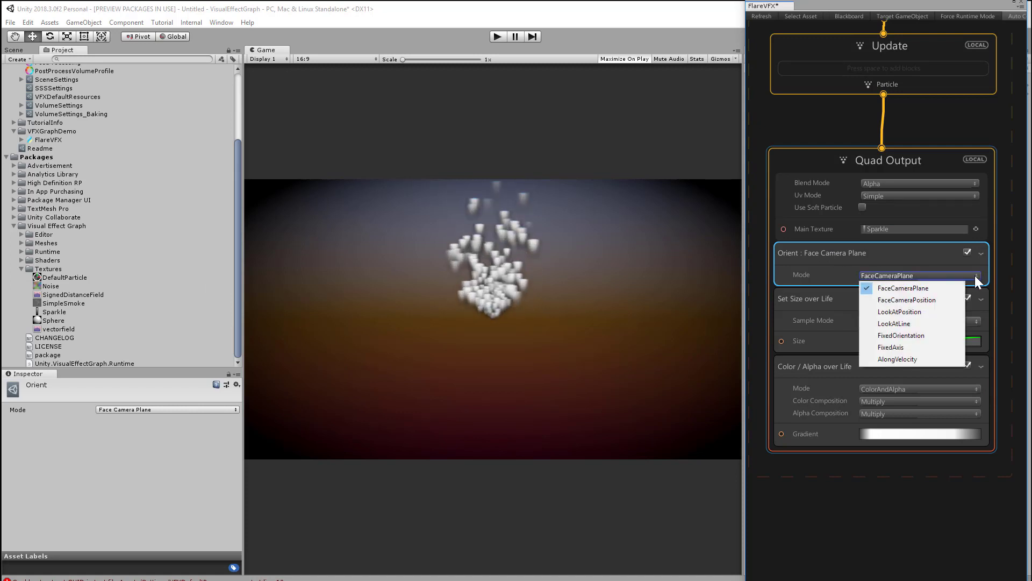
mouse_move(955, 286)
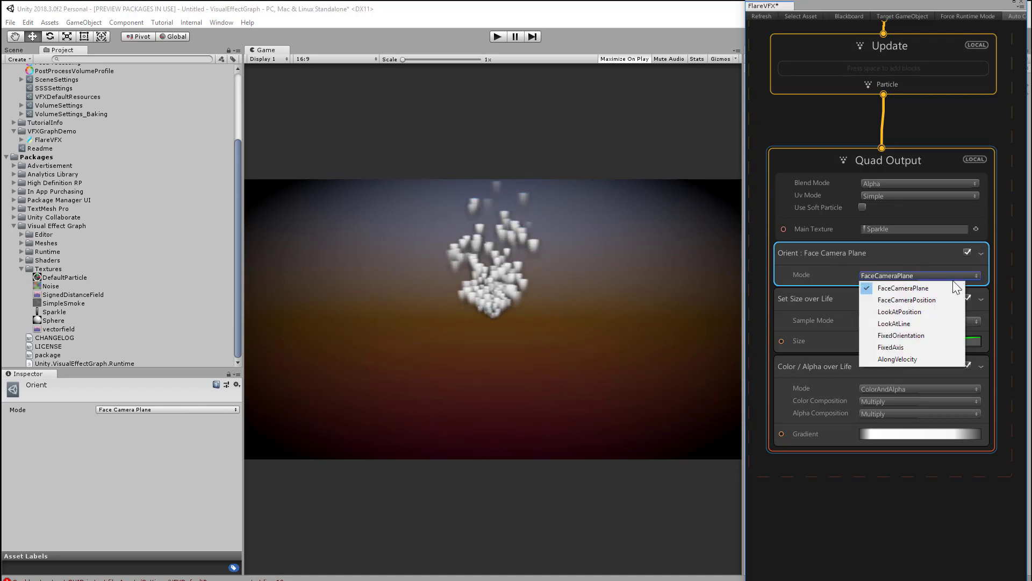
mouse_move(912, 323)
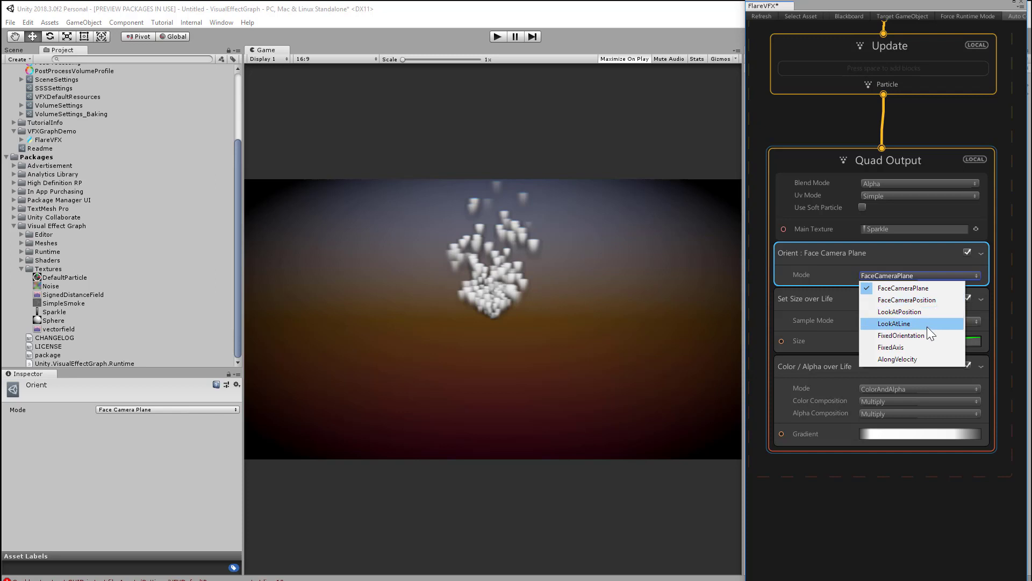
mouse_move(913, 360)
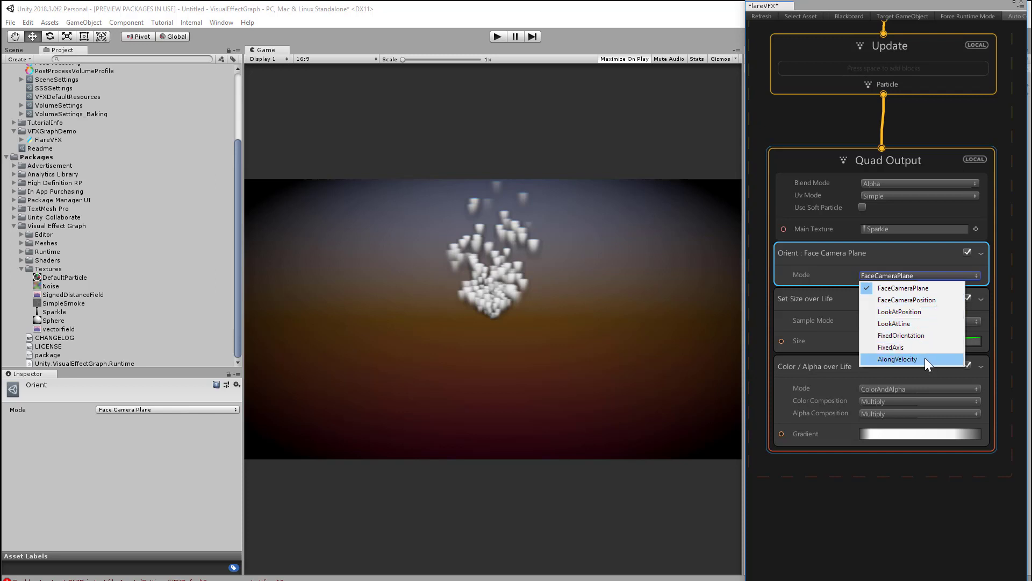
mouse_move(942, 363)
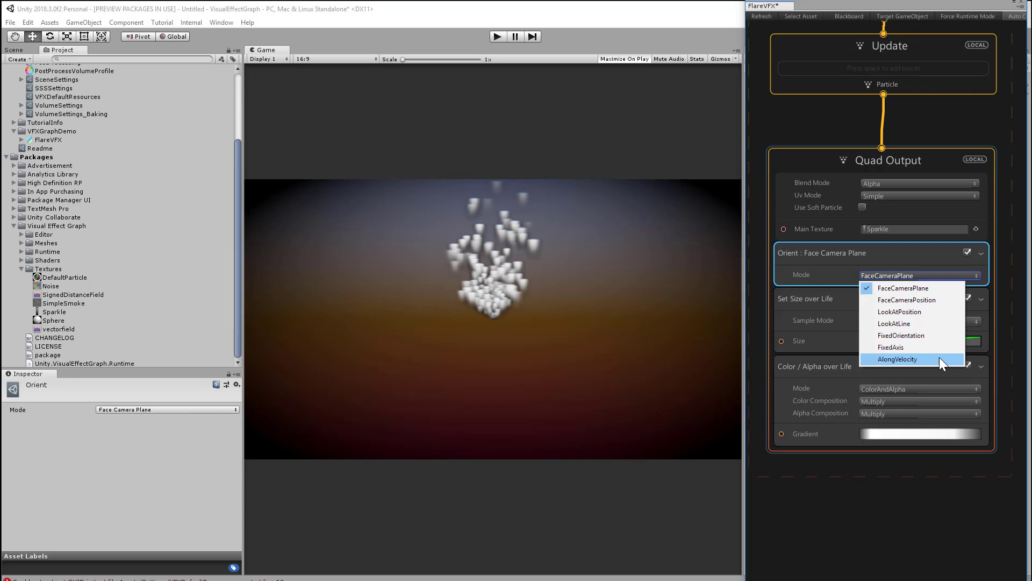
left_click(897, 359)
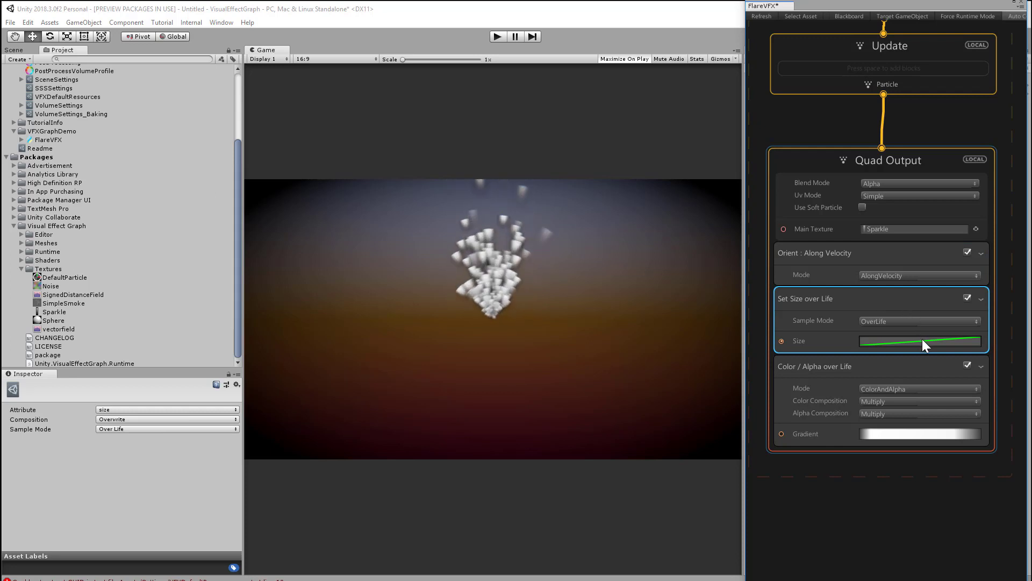
left_click(920, 341)
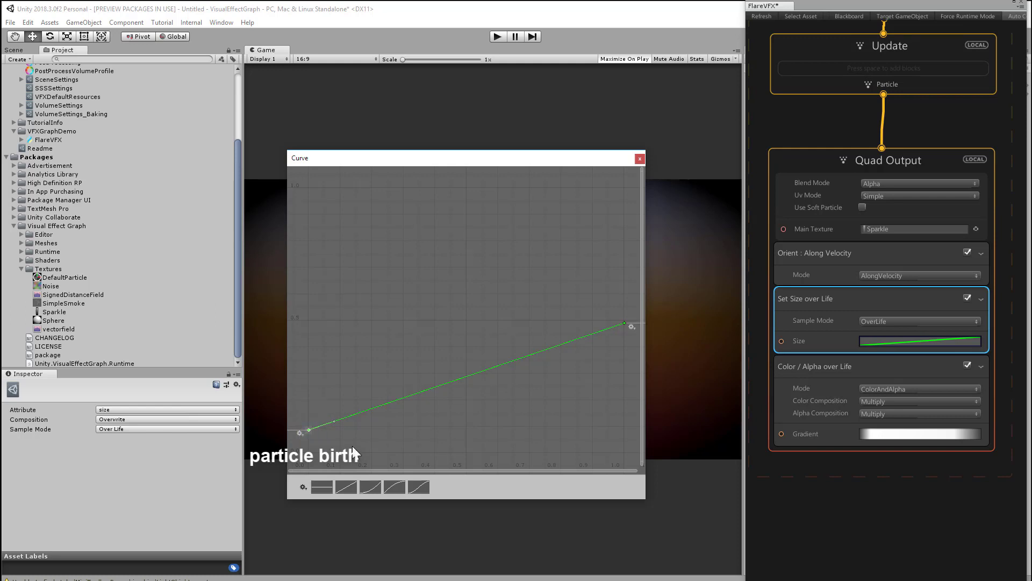
mouse_move(382, 453)
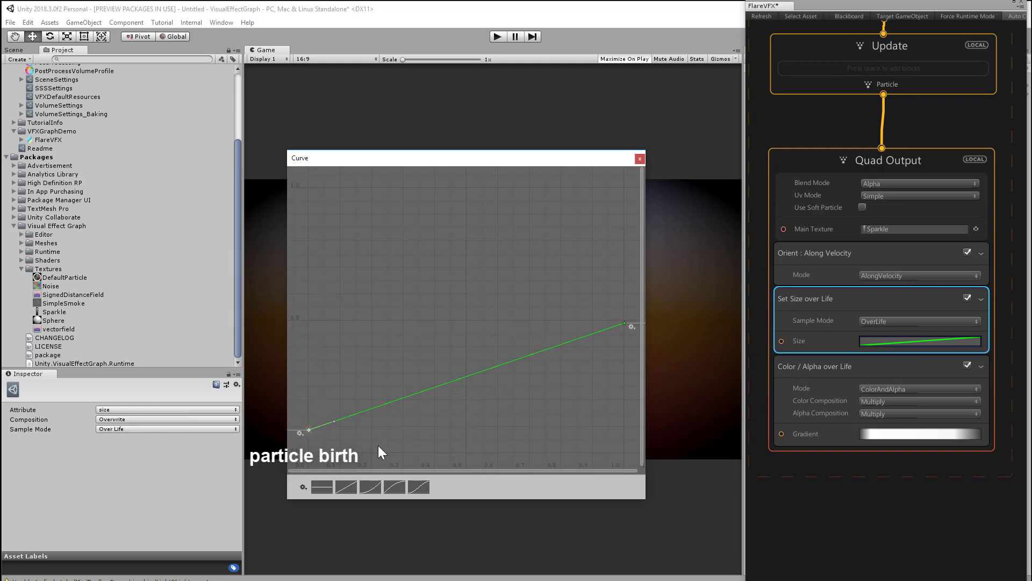
mouse_move(461, 351)
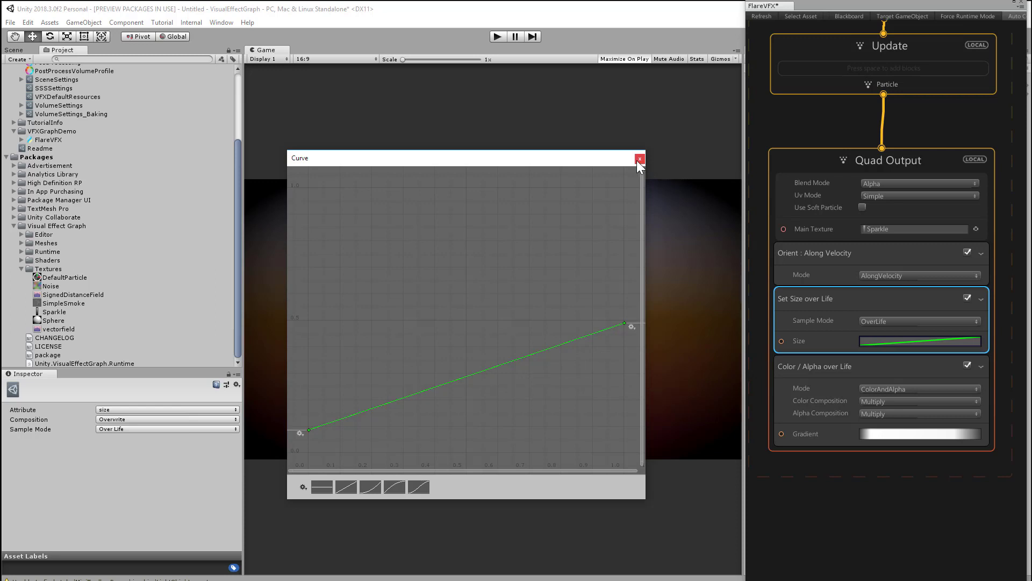
mouse_move(638, 160)
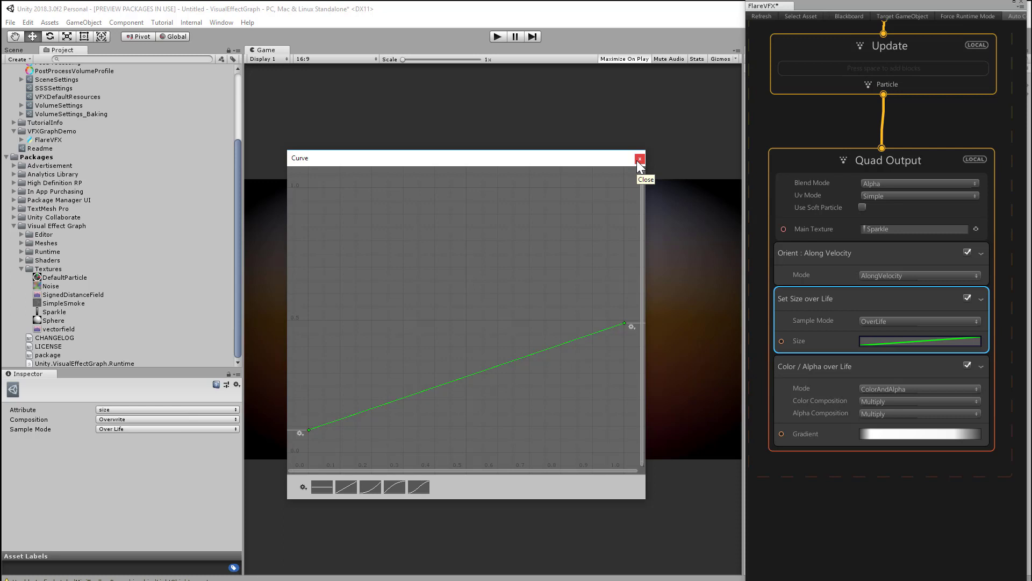
left_click(638, 160)
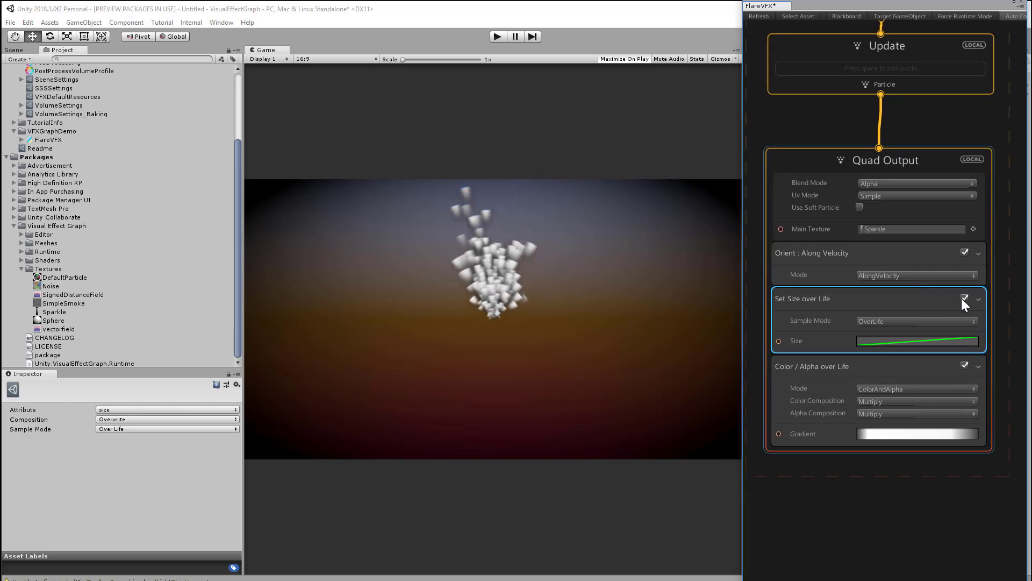
- Disable and delete the Set Size over Life block from Quad Output
left_click(965, 298)
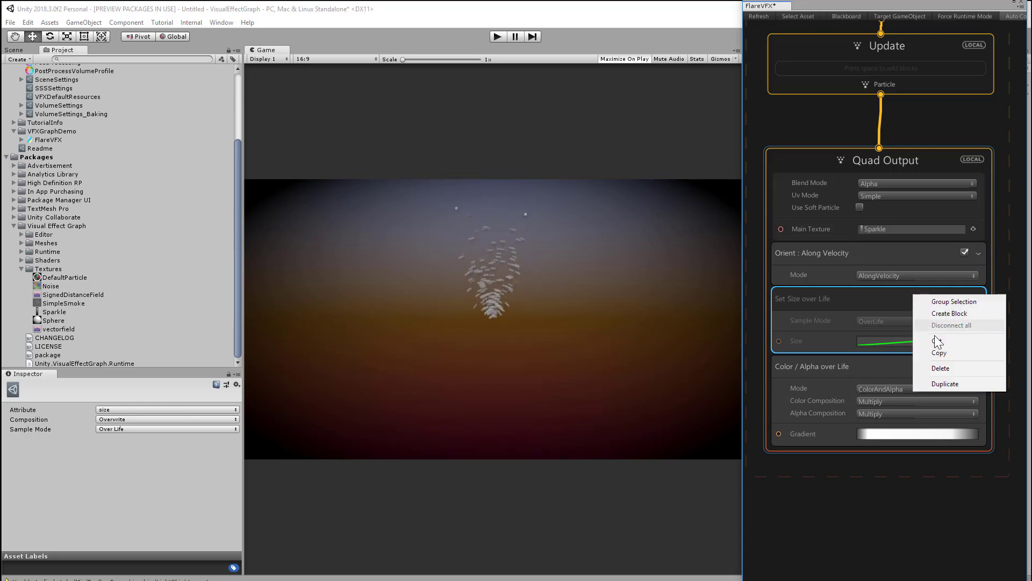
left_click(941, 368)
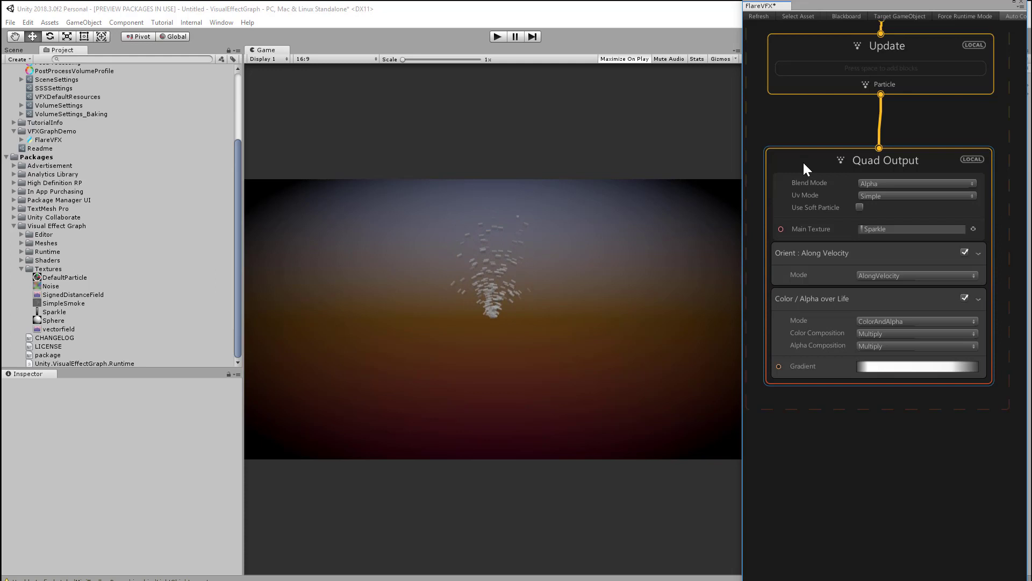
- Add a Set Size (Attribute Set) block to the Quad Output stage
left_click(885, 161)
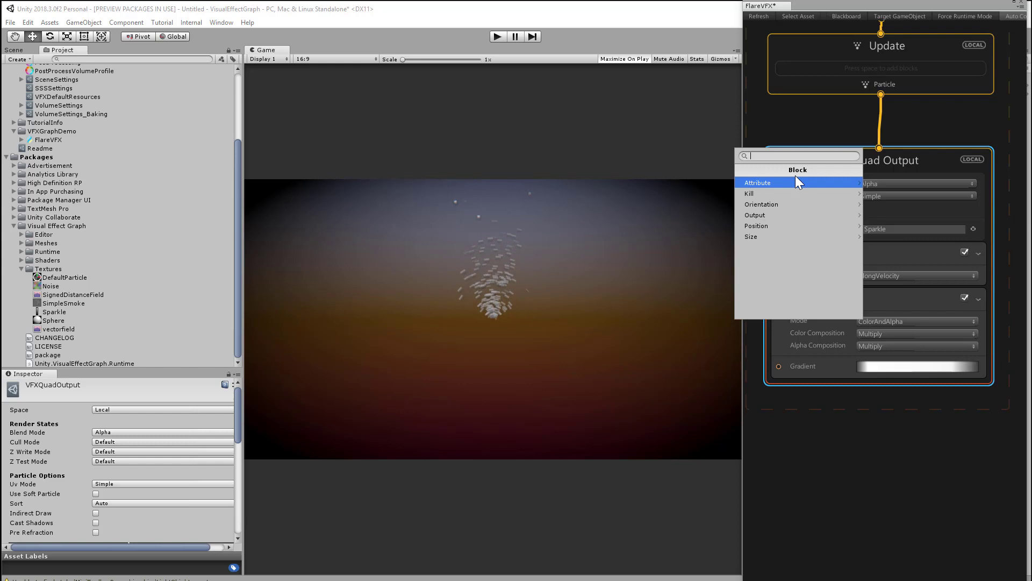
left_click(756, 183)
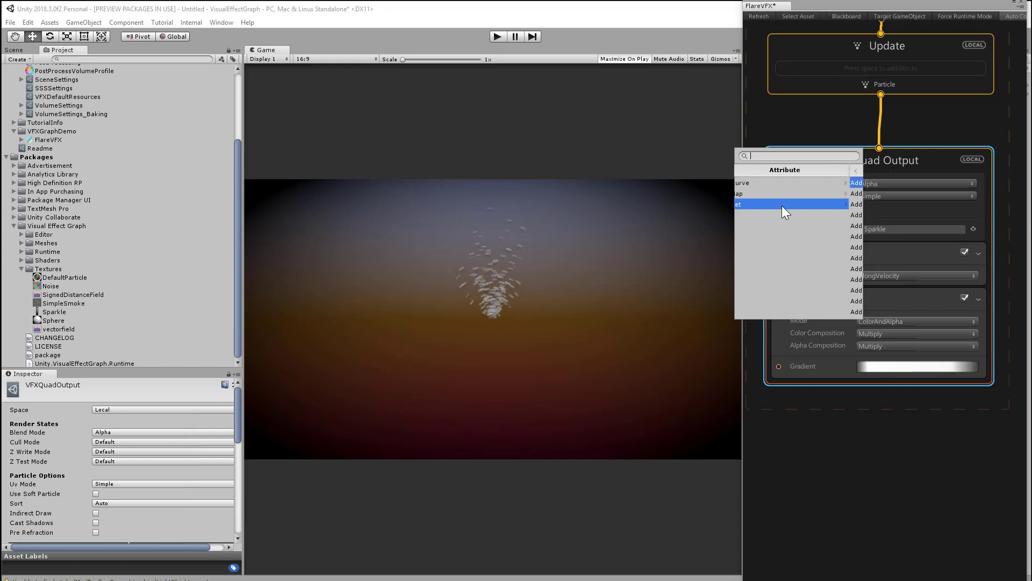
left_click(784, 203)
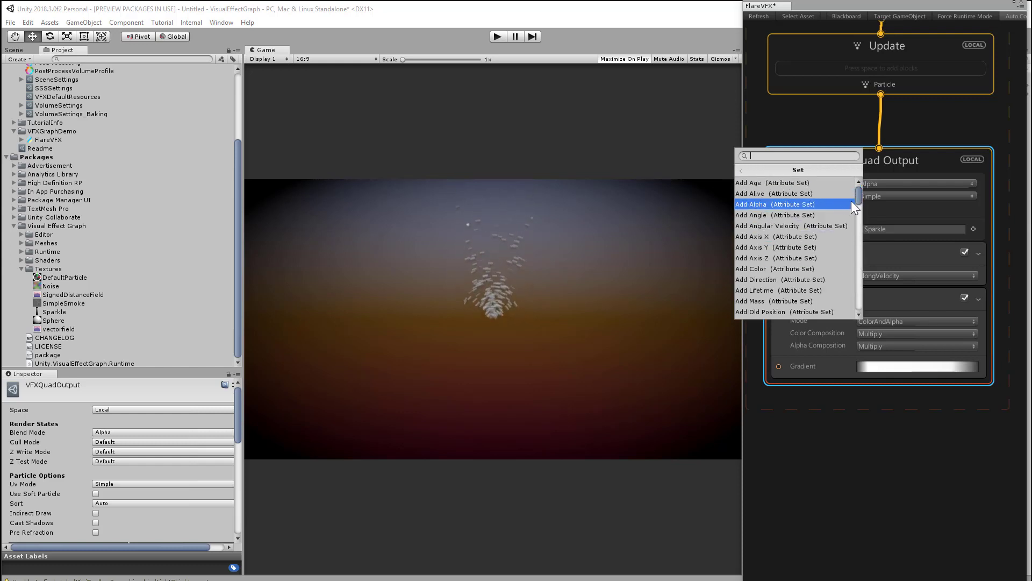
scroll("down", 3)
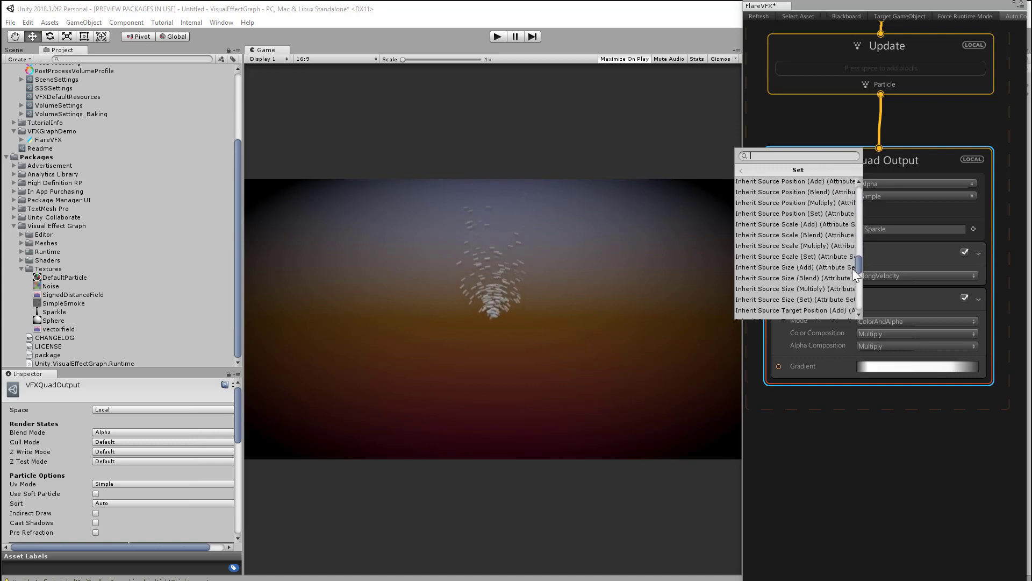
scroll("down", 3)
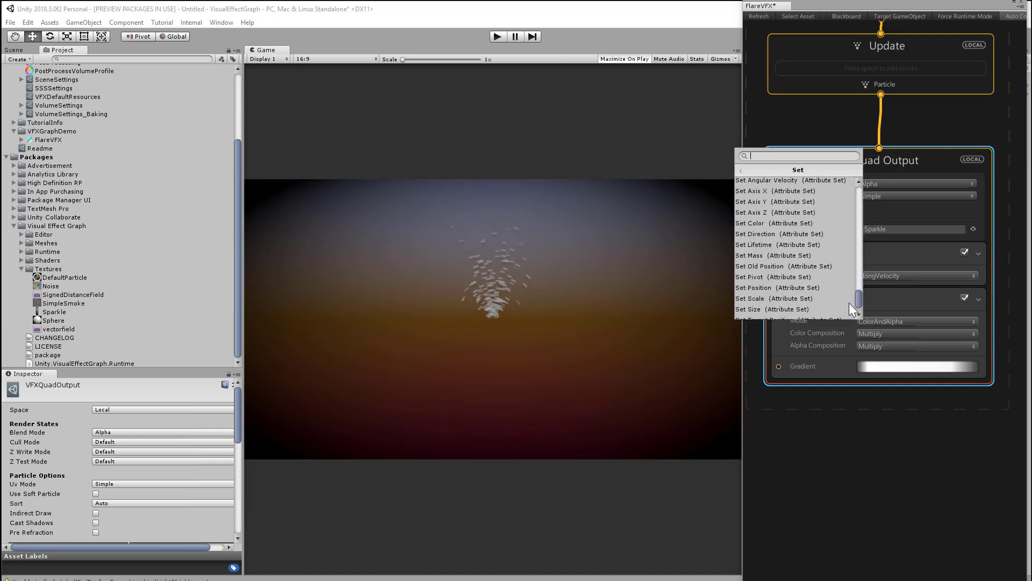
scroll("down", 3)
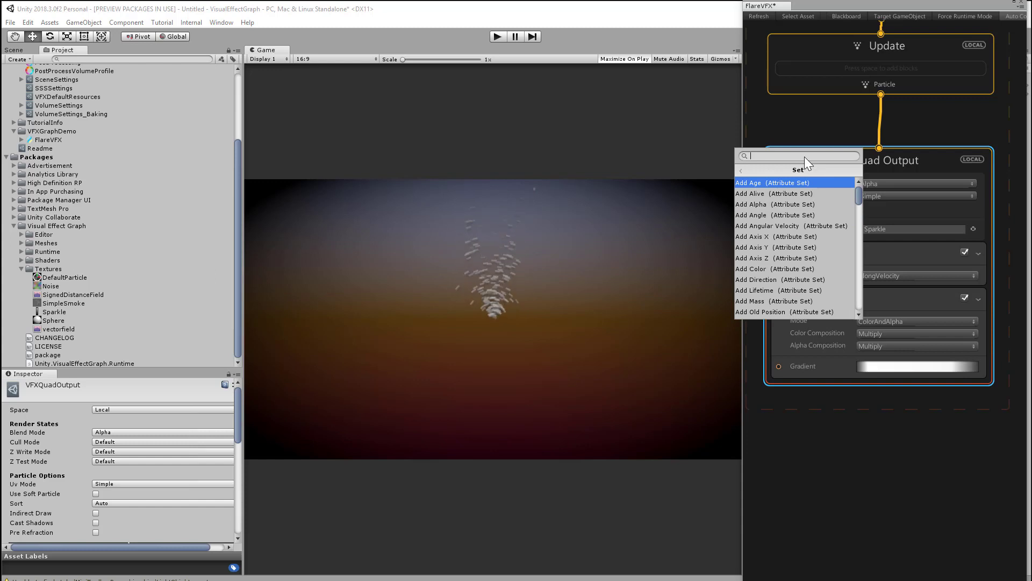
type("Size")
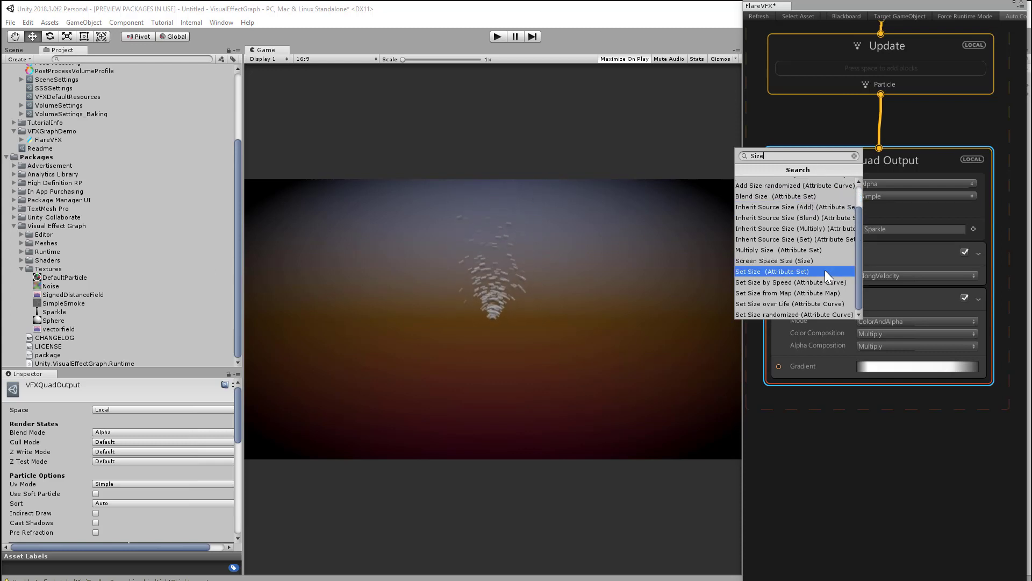
left_click(773, 271)
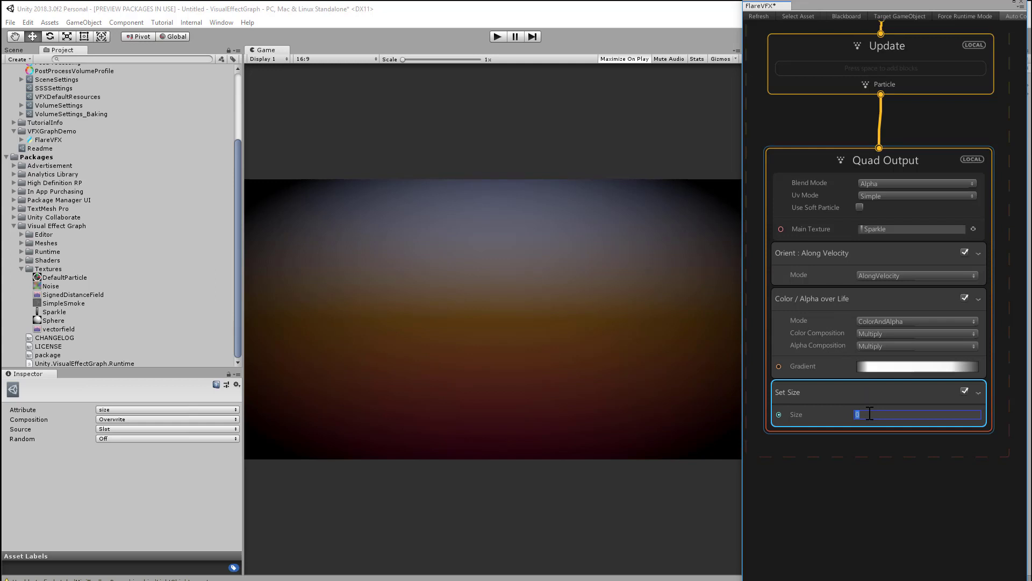
- Set the block's Size to 1 after trying 0.1
type("1")
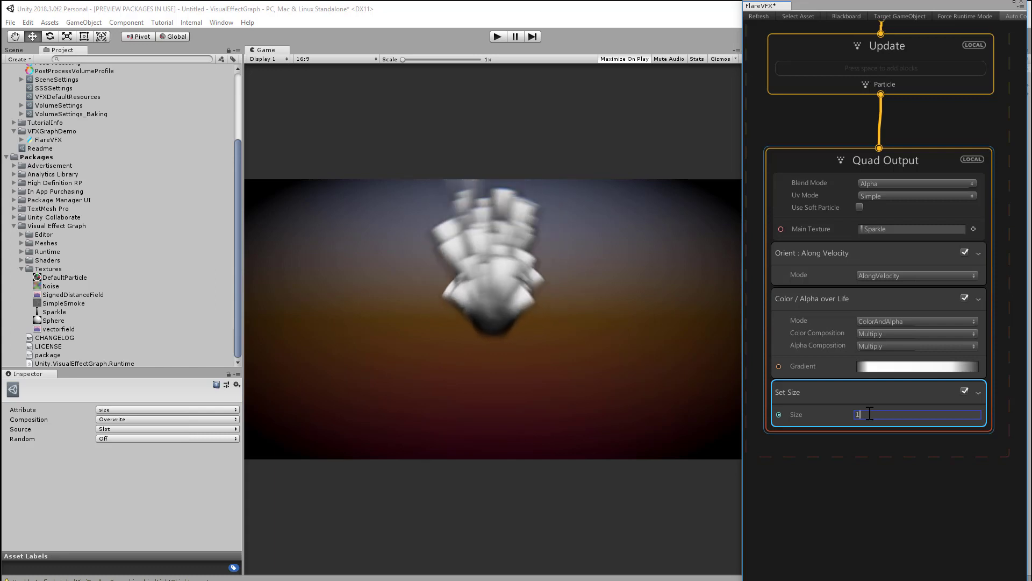
type("0.1")
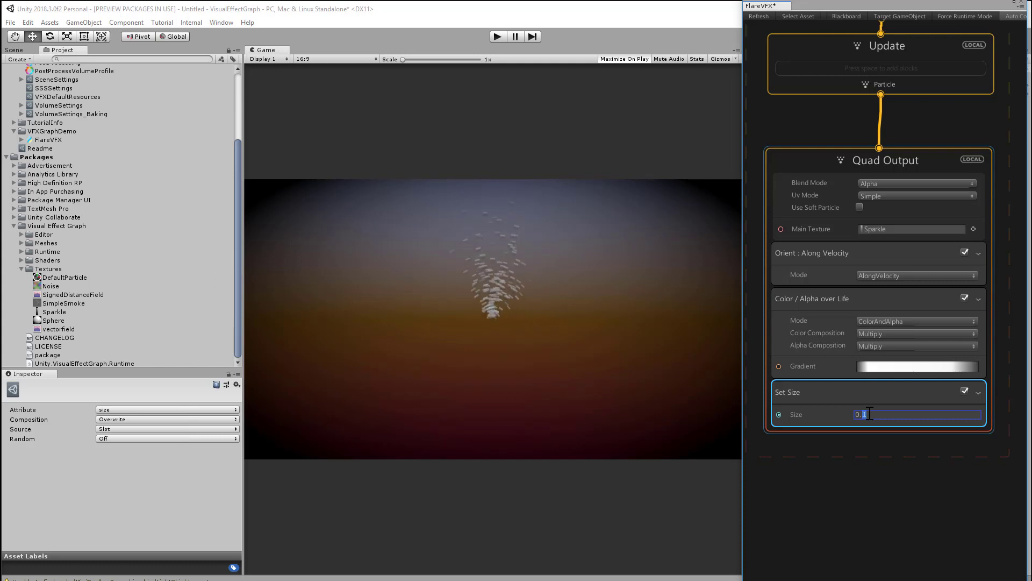
type("1")
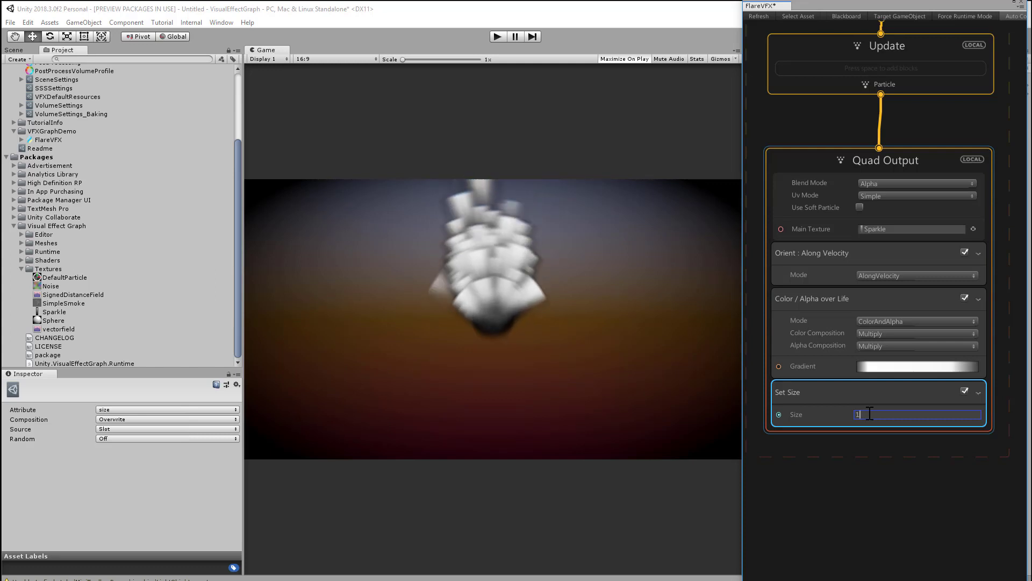
- Add a Set Scale block limited to the X channel with scale 0.05
left_click(879, 160)
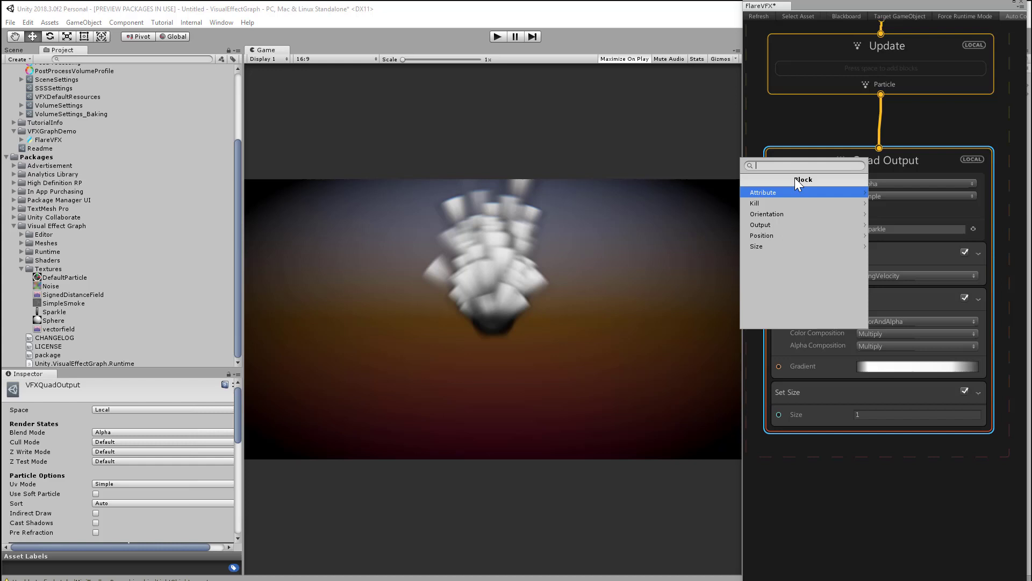
type("Scale")
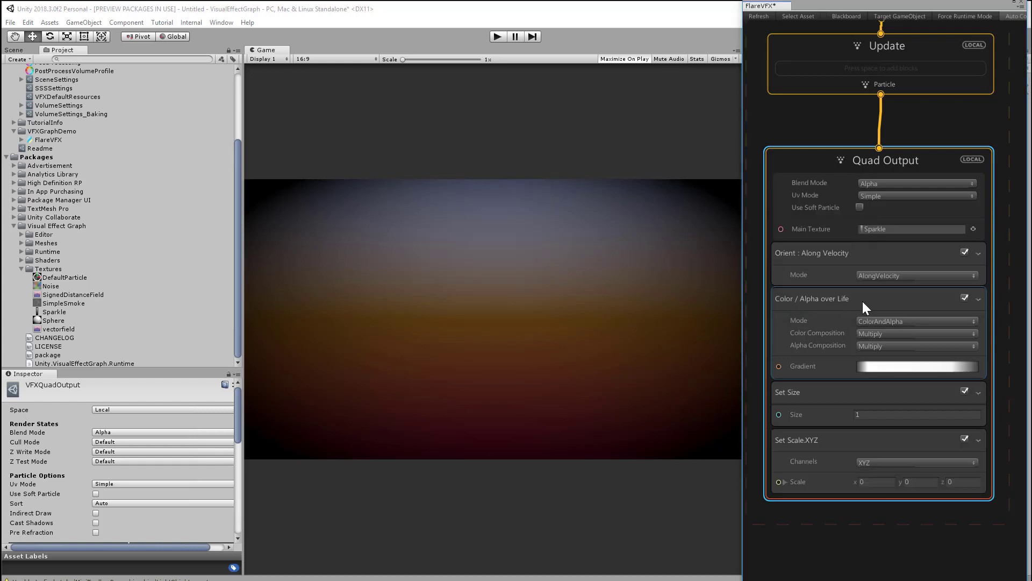
left_click(915, 462)
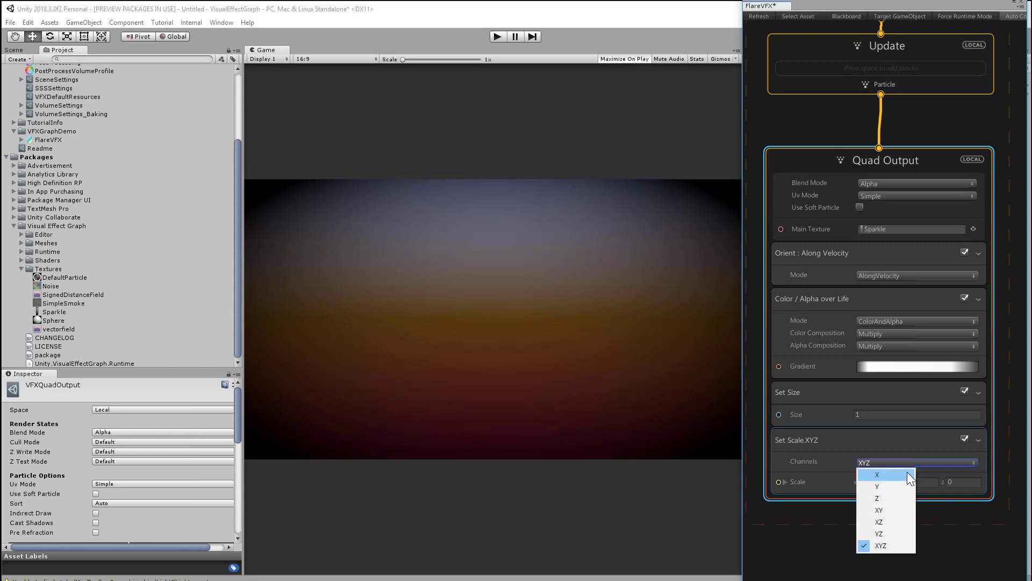
left_click(876, 474)
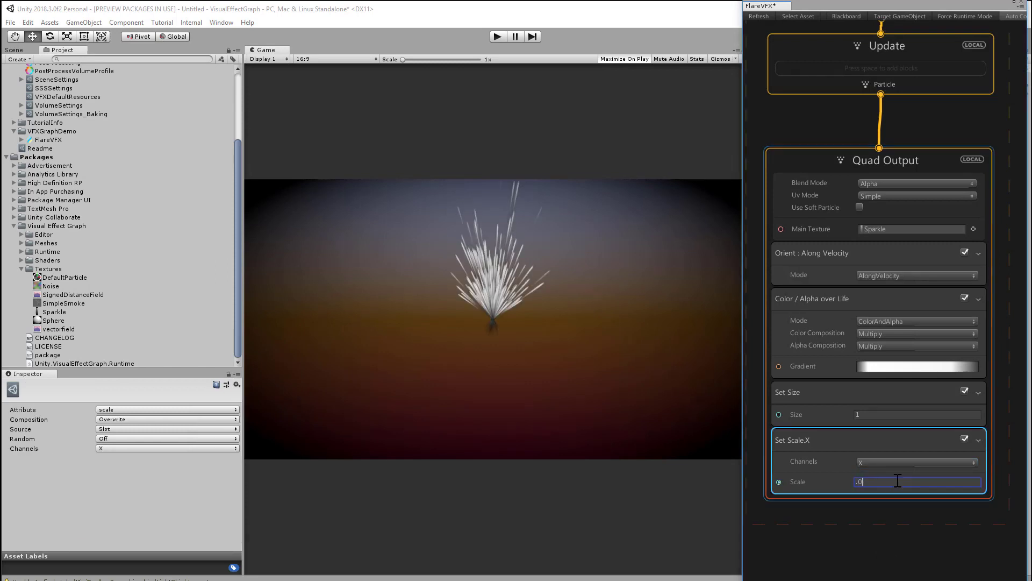
type("0.05")
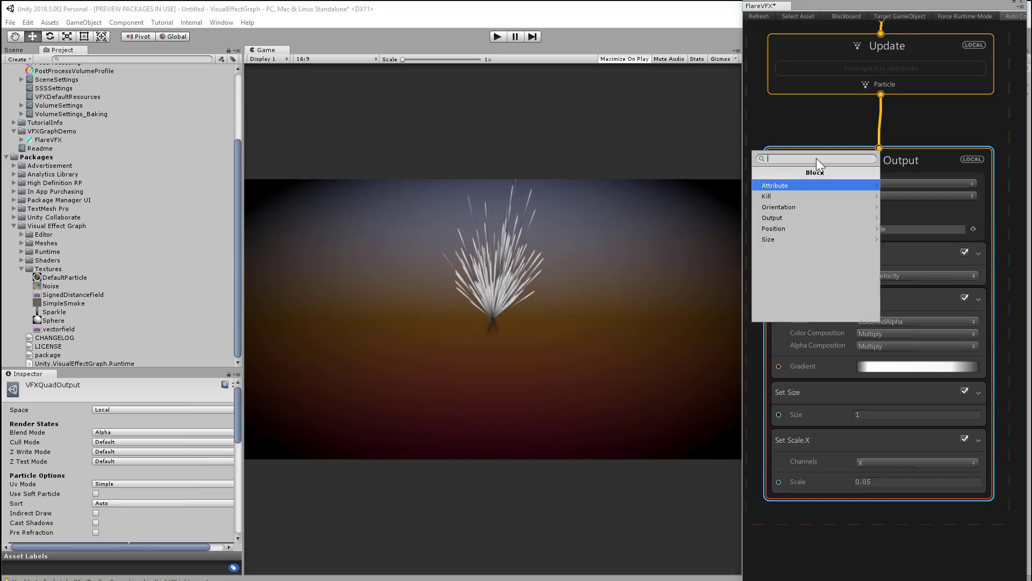
- Add a Set Scale over Life block restricted to the Y channel
type("s")
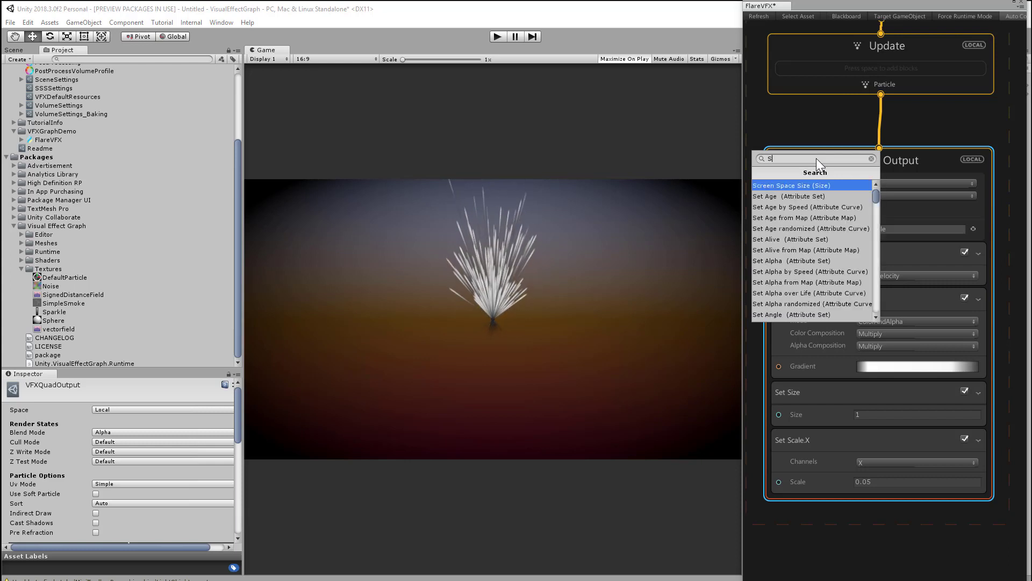
type("cale overL")
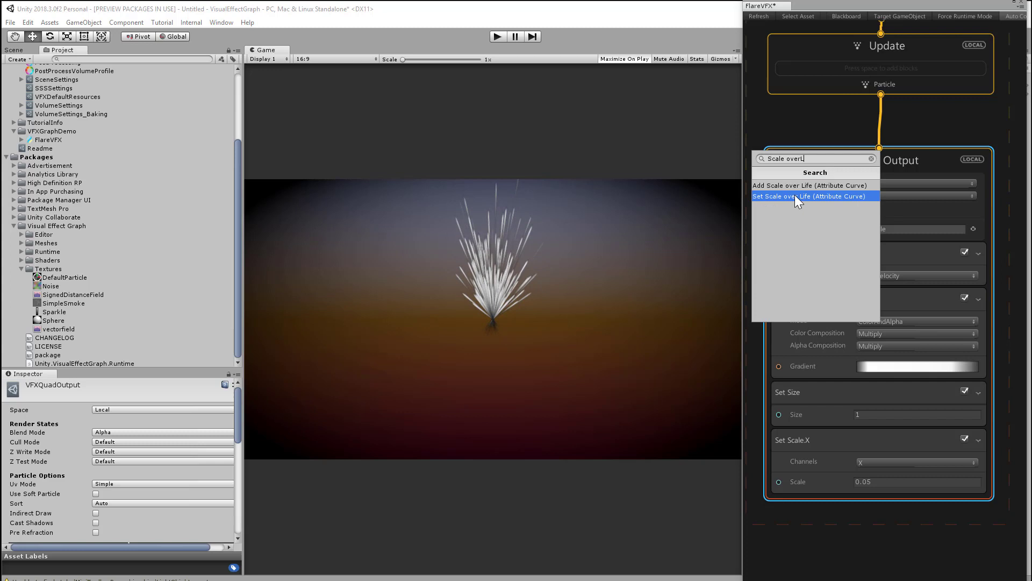
left_click(810, 196)
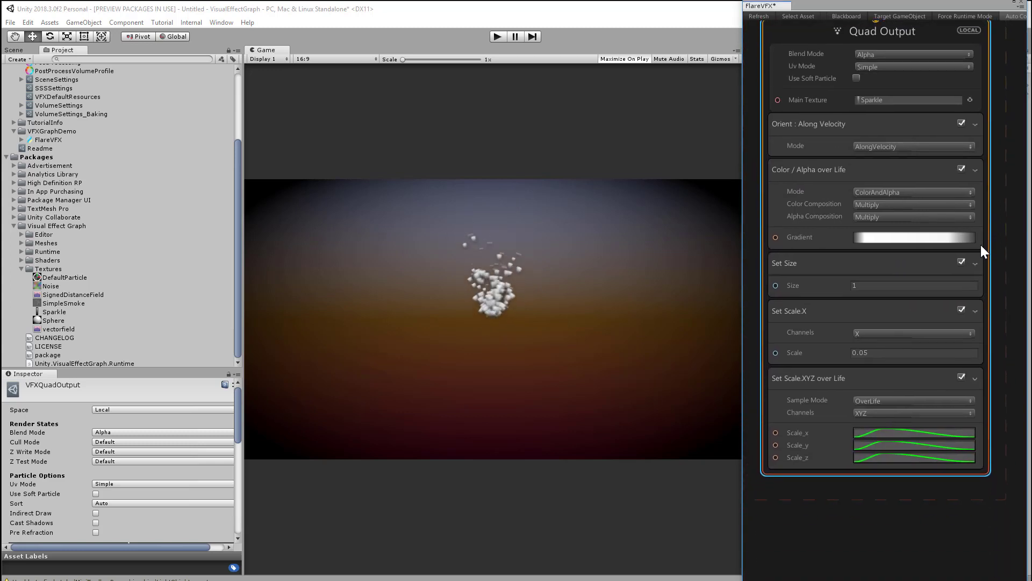
left_click(914, 412)
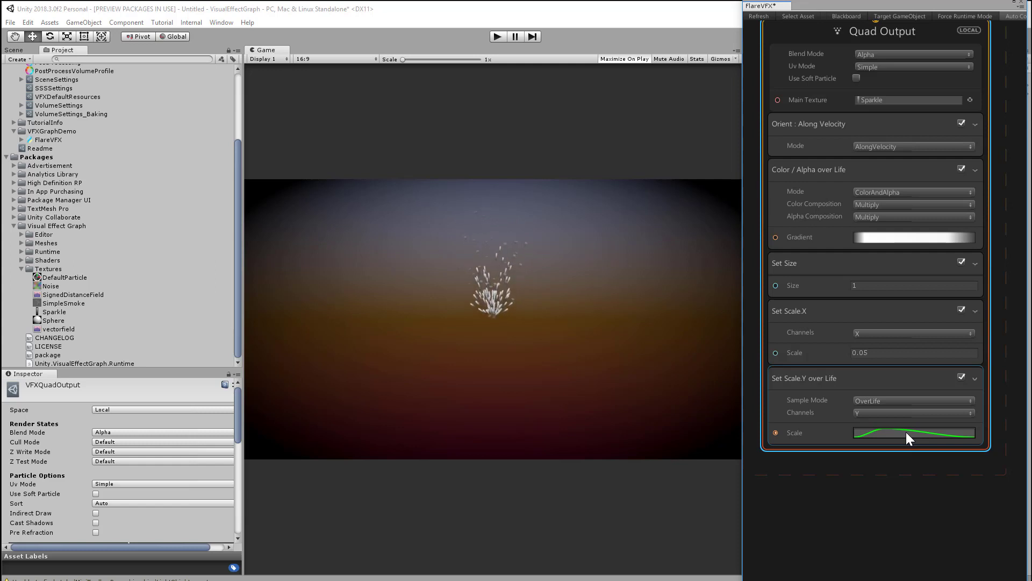
- Shape the Y scale curve into a quick rise, low plateau, then fall-off
left_click(915, 432)
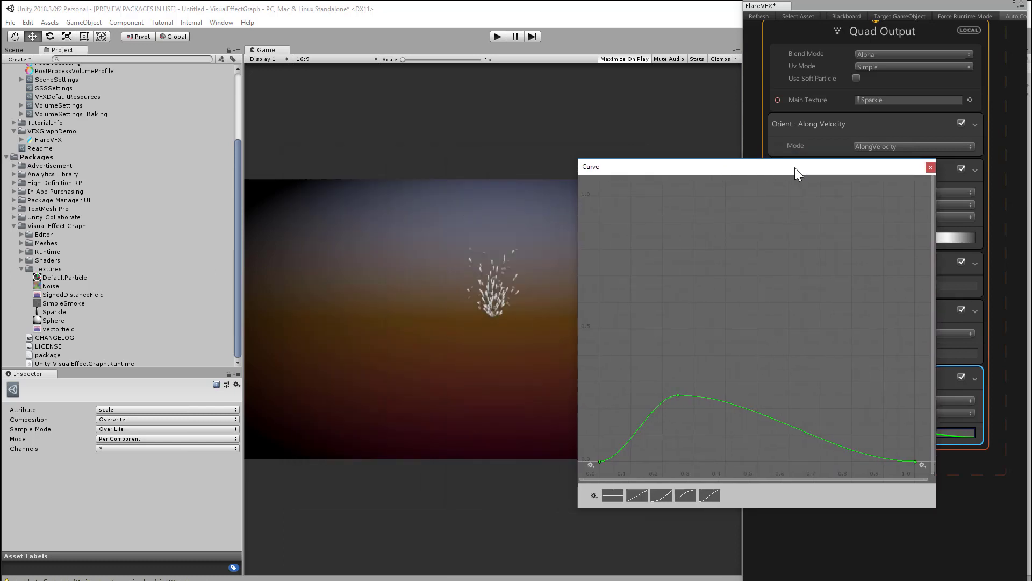
mouse_move(710, 354)
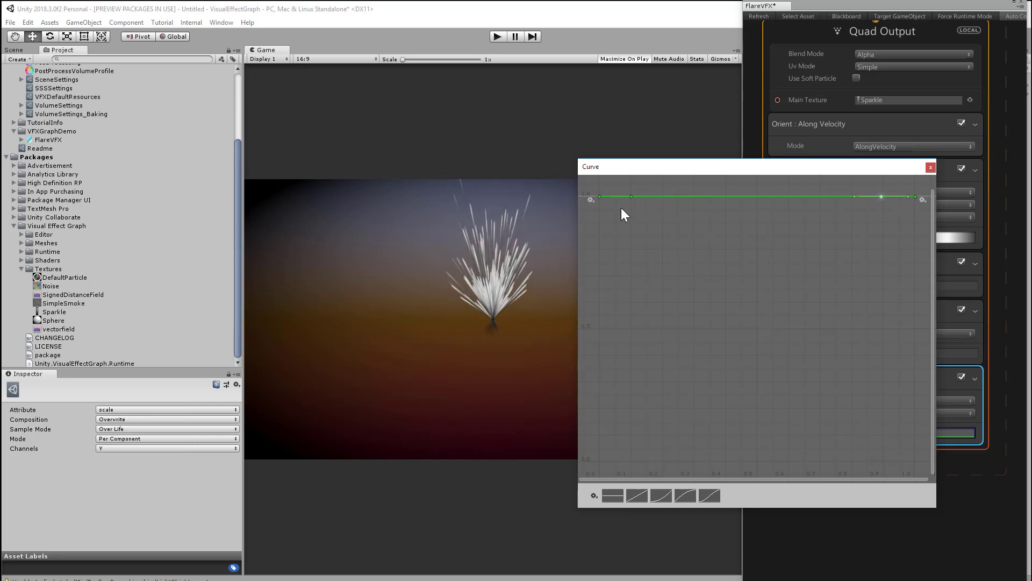
left_click_drag(599, 197, 597, 436)
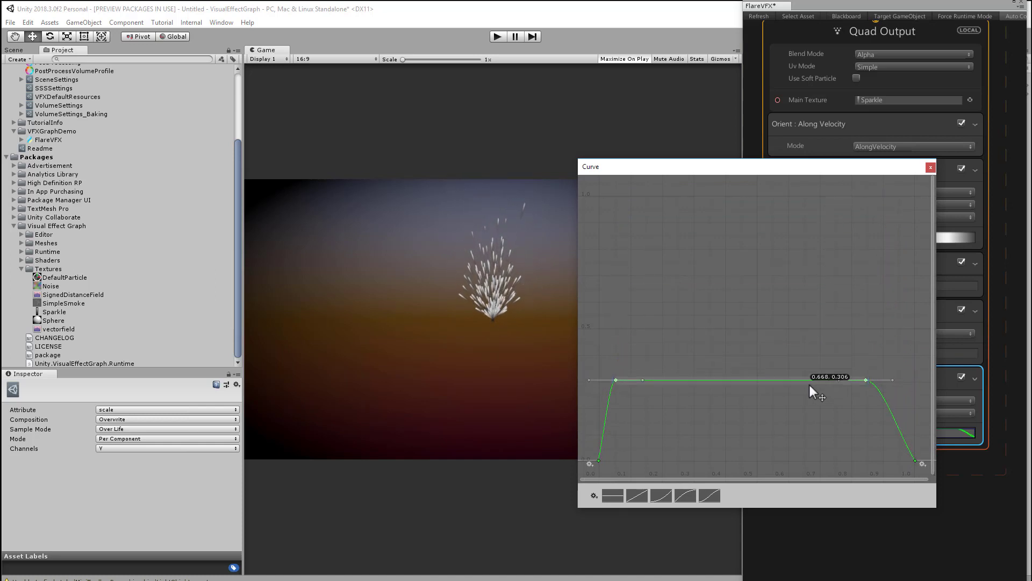
left_click_drag(813, 387, 810, 416)
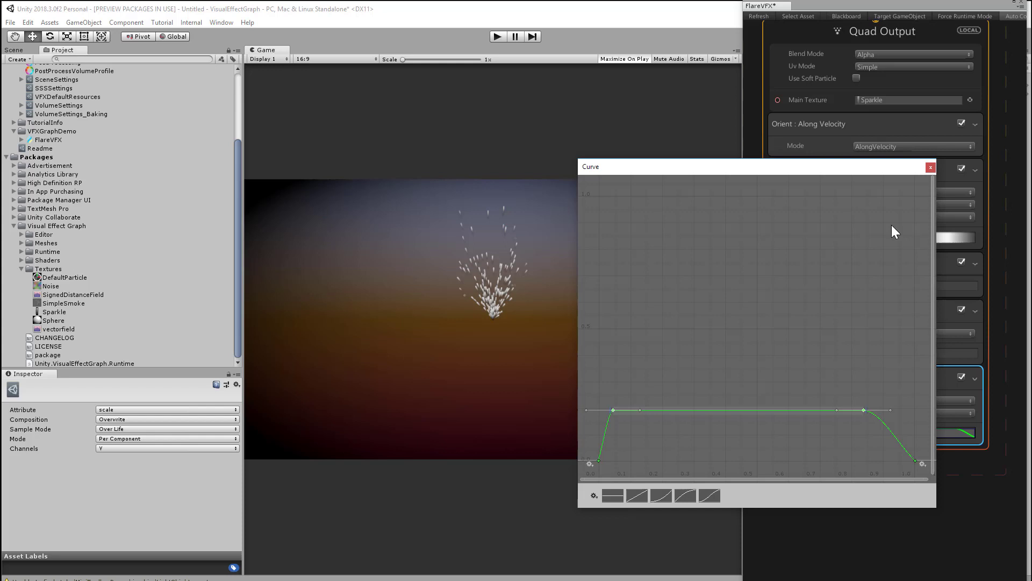
left_click(929, 167)
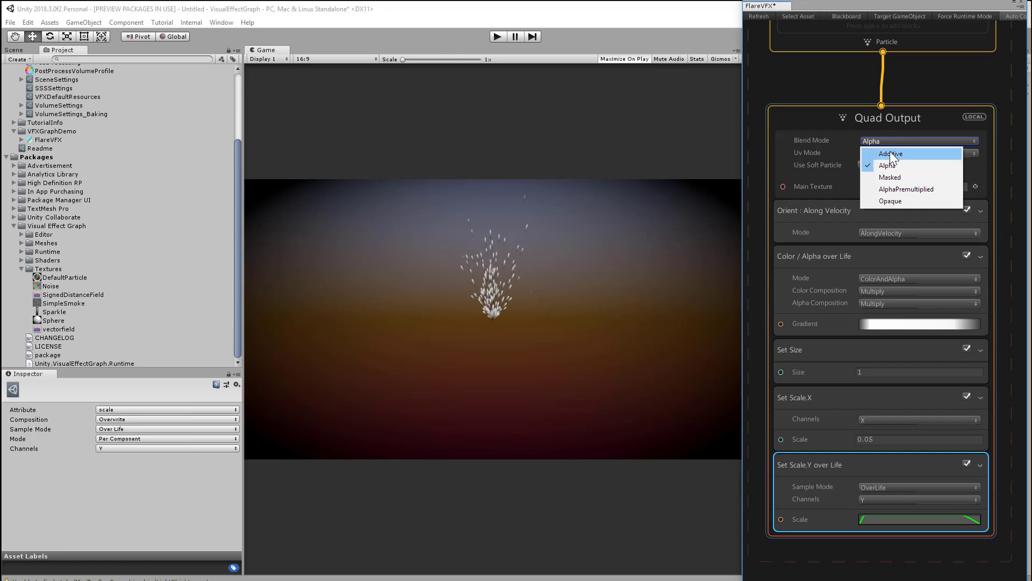
- Change the Quad Output blend mode from Alpha to Additive
left_click(890, 154)
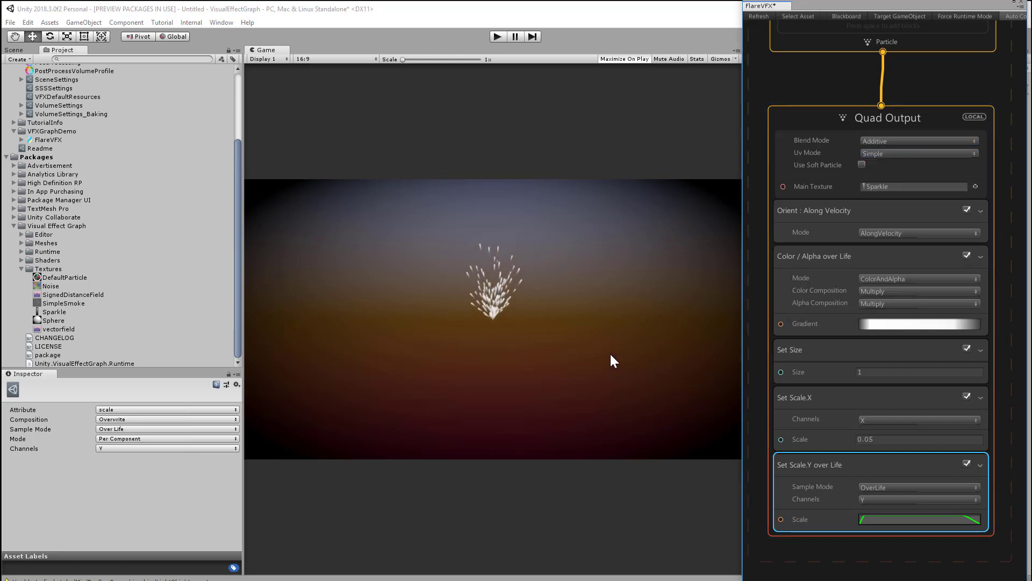
mouse_move(732, 322)
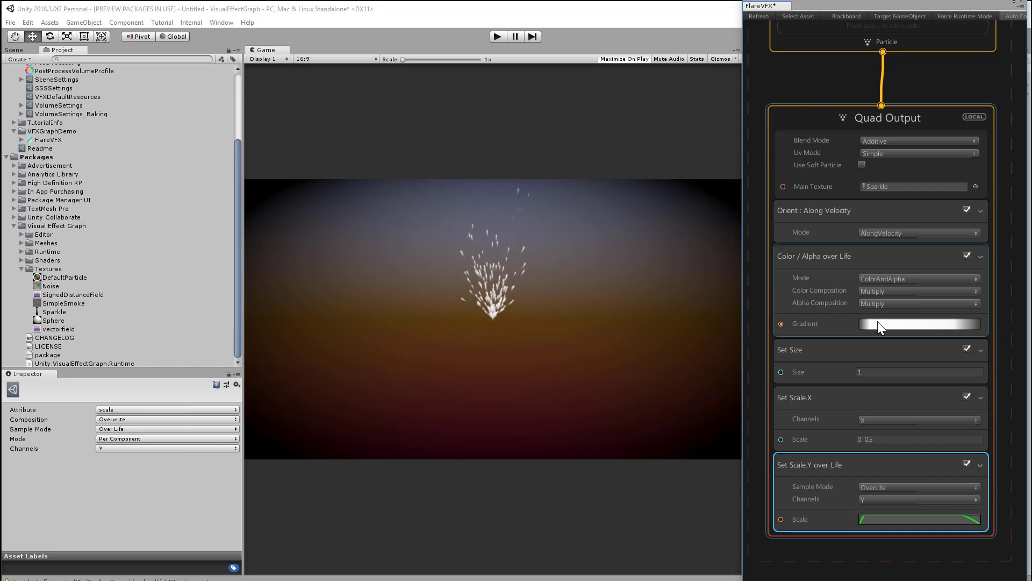
- Arrange gradient colour keys white→yellow→red and alpha keys fading out near the end of life
left_click(919, 323)
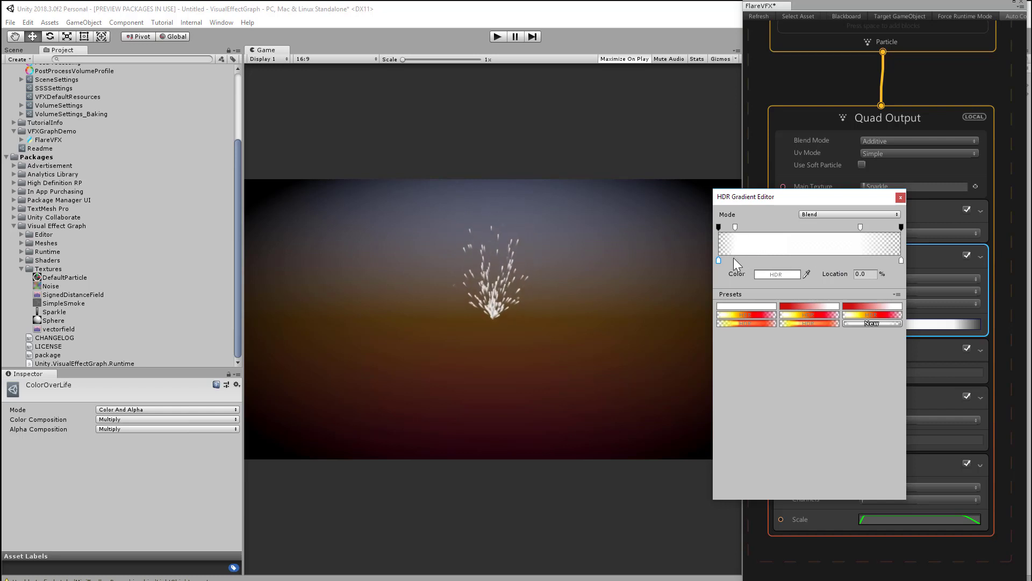
left_click_drag(719, 260, 735, 261)
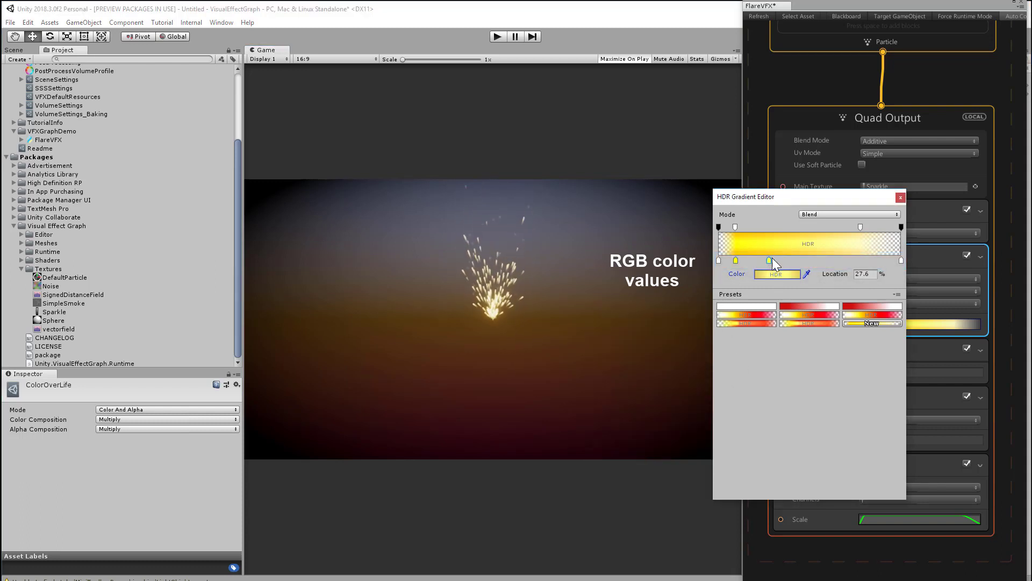
left_click_drag(769, 261, 874, 260)
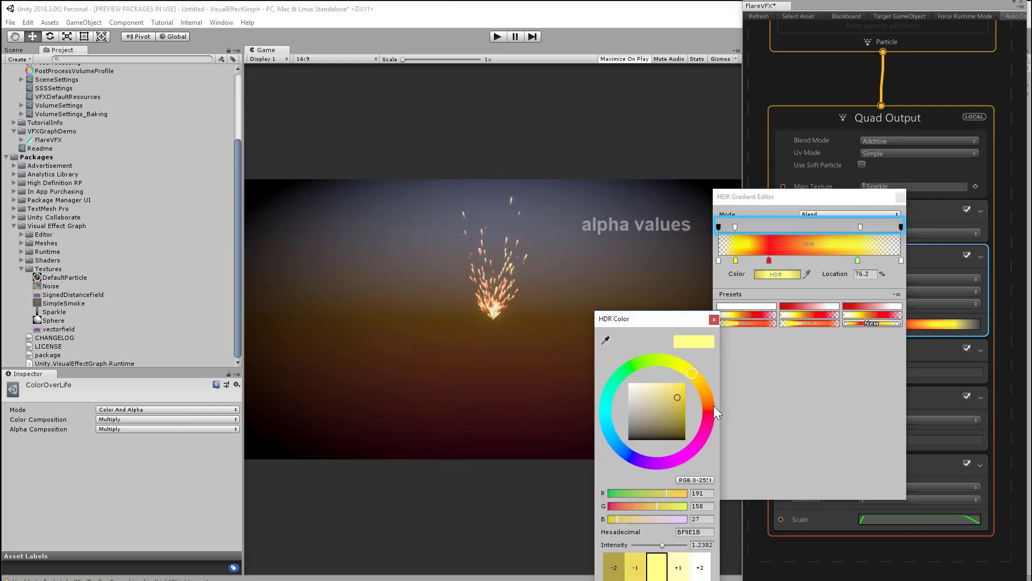
left_click_drag(691, 373, 705, 394)
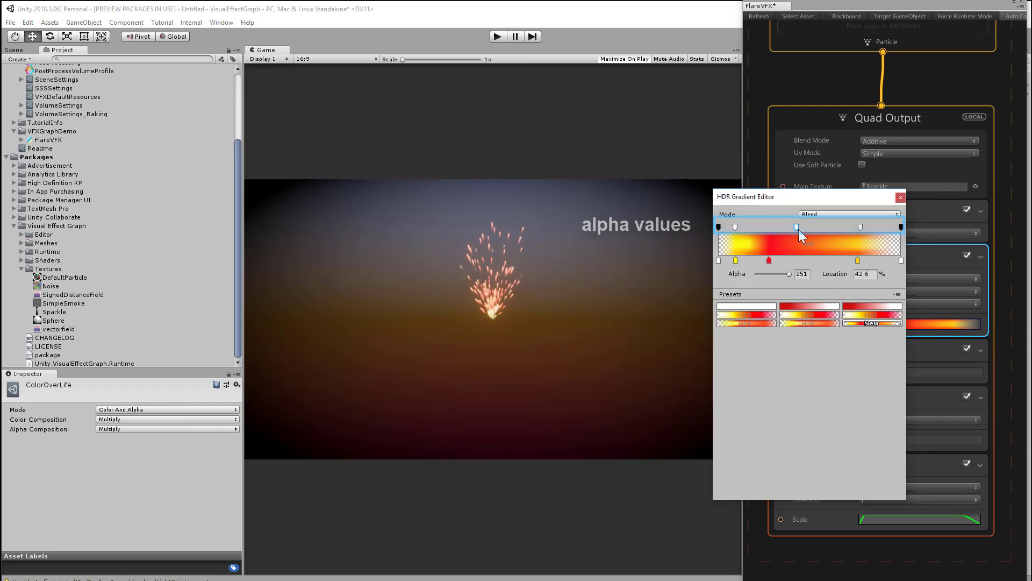
left_click_drag(795, 226, 877, 226)
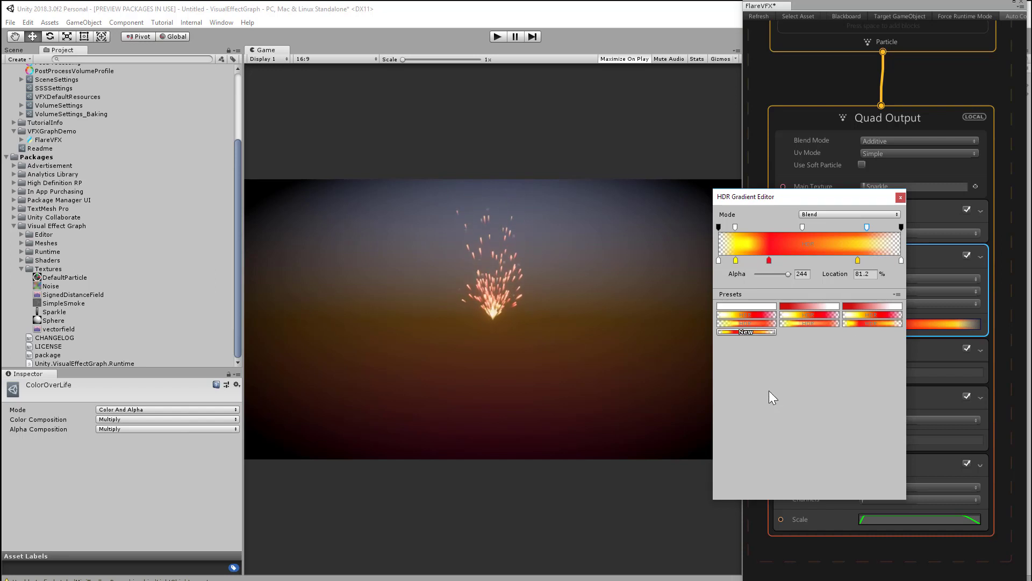
mouse_move(837, 354)
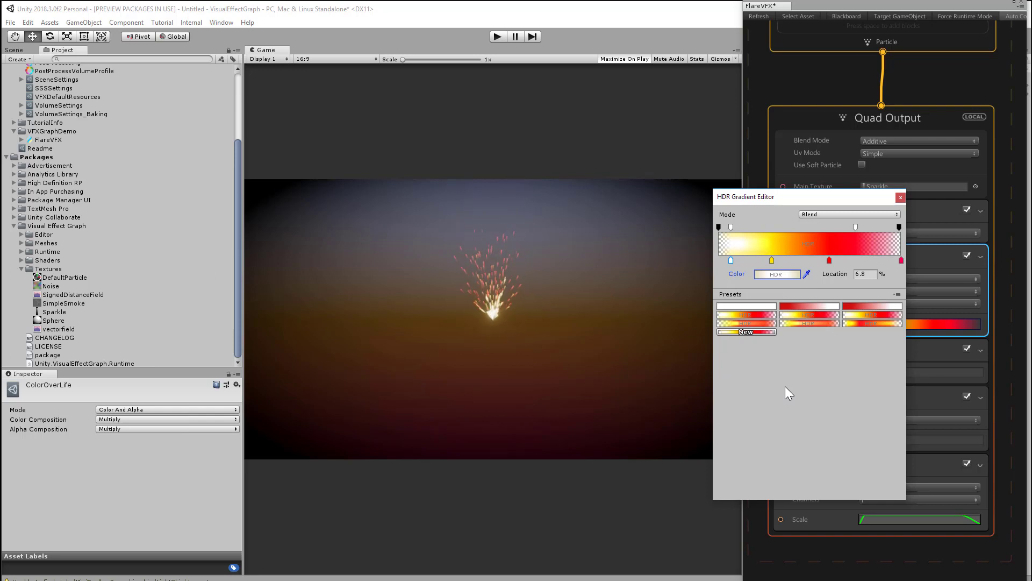
left_click(900, 196)
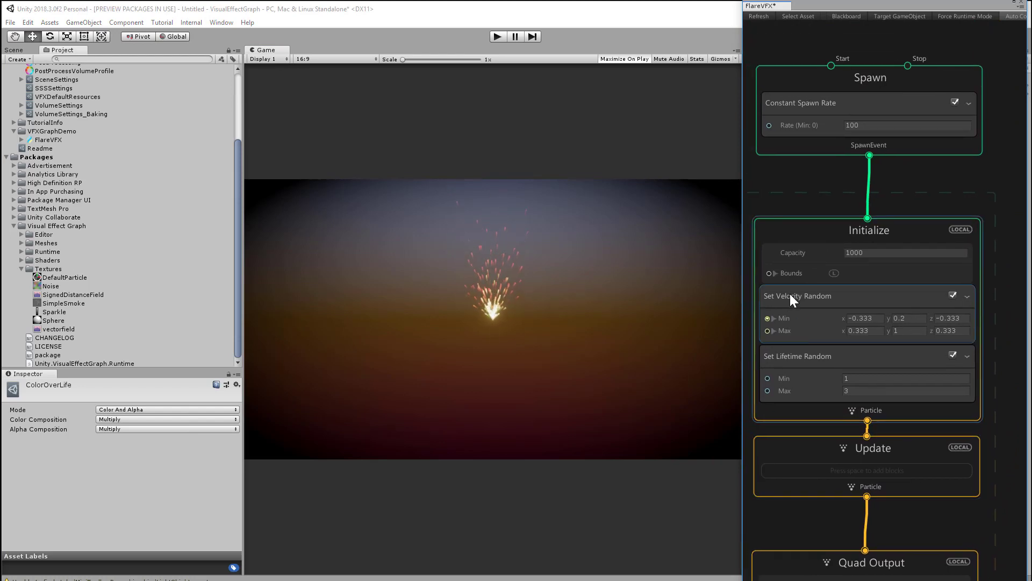
- Set the Initialize bounds size to 5 on the x, y and z axes
left_click(868, 231)
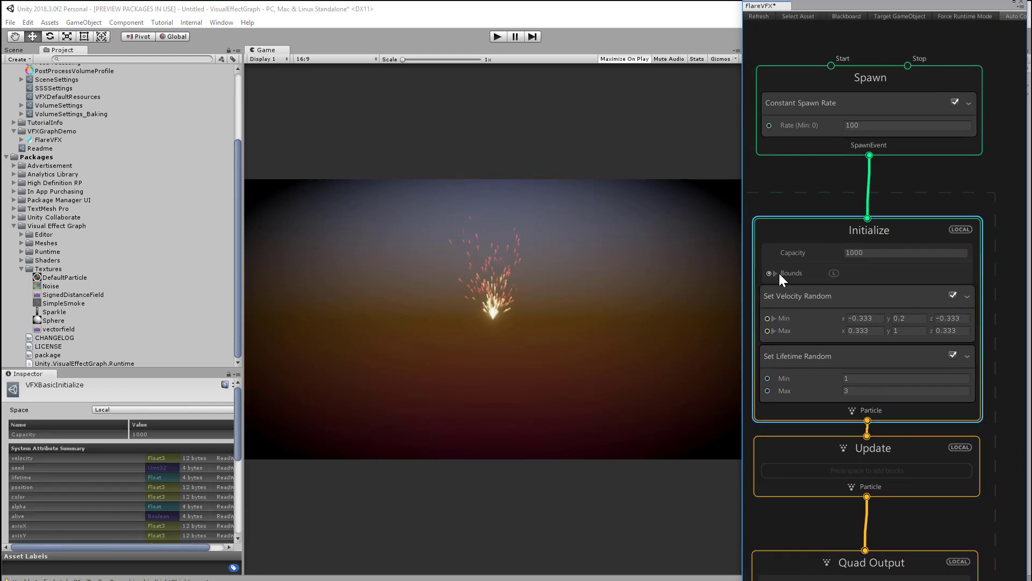
left_click(774, 272)
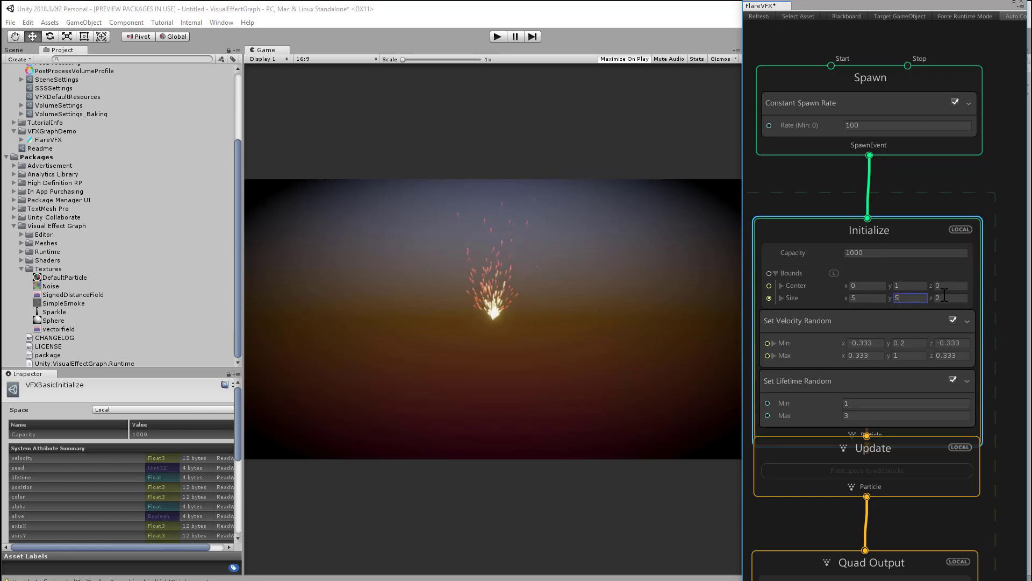
type("5")
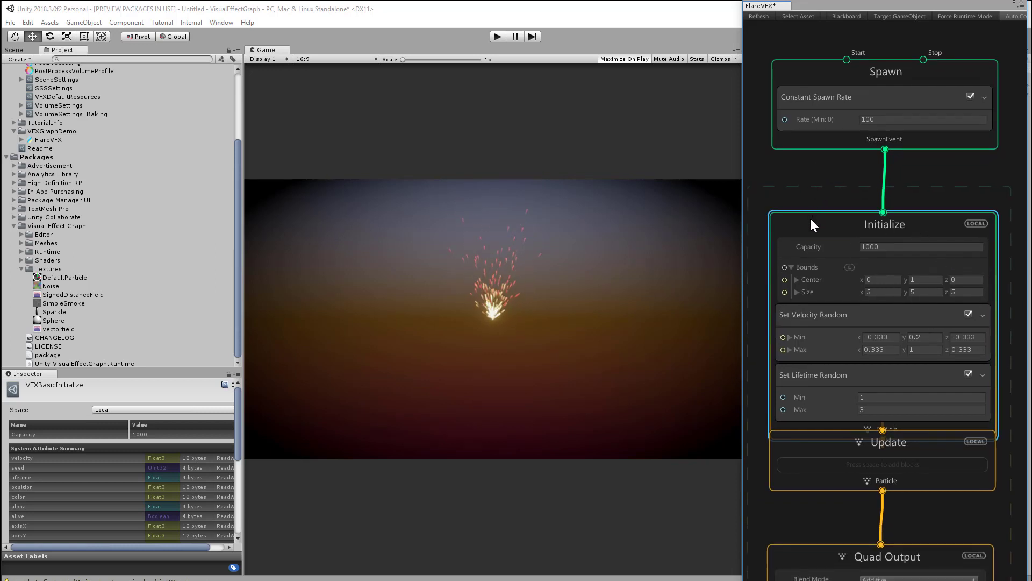
- Add a Position (Torus) block to Initialize and raise the constant spawn rate to 2000
right_click(816, 223)
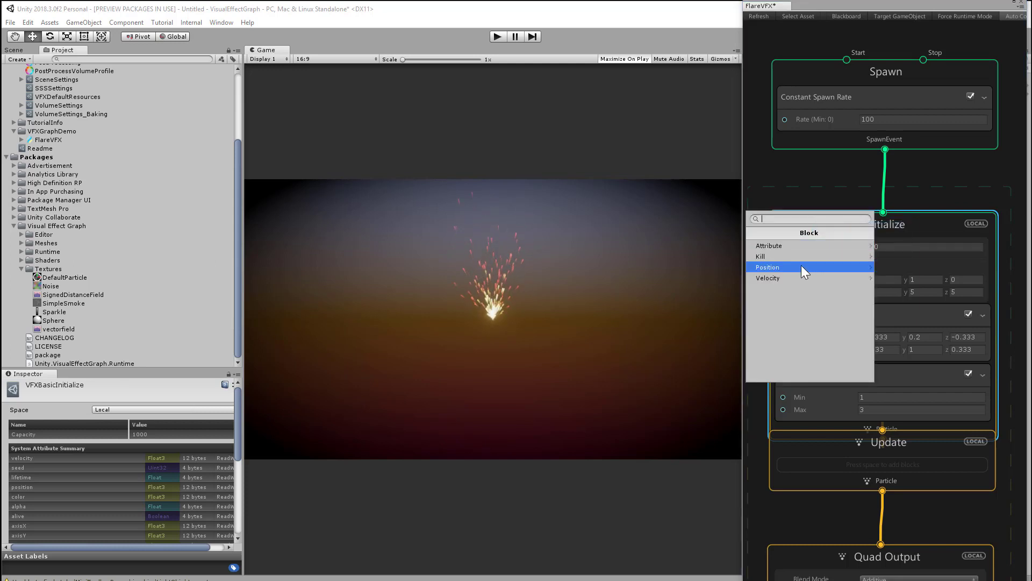
left_click(767, 266)
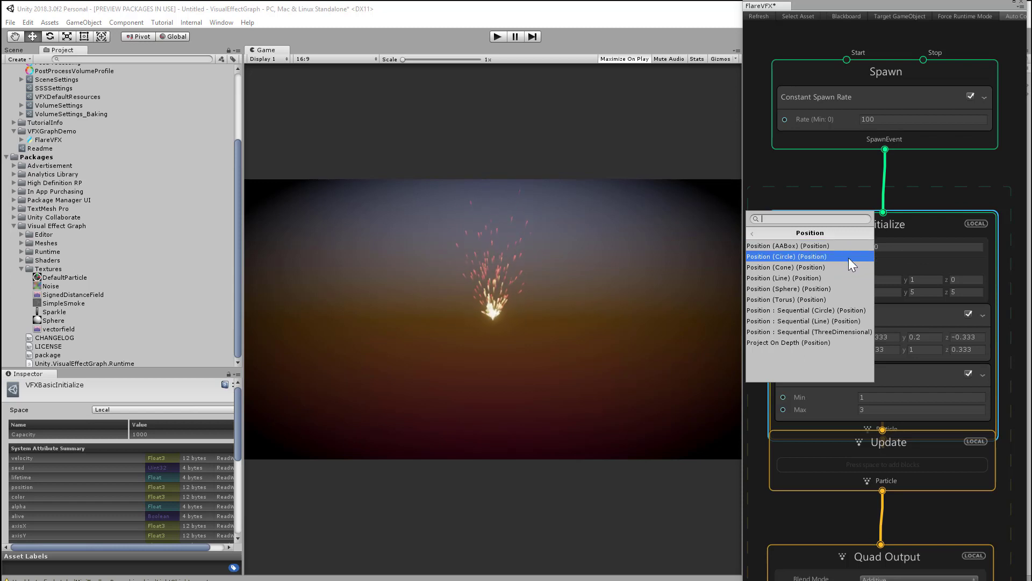
mouse_move(850, 300)
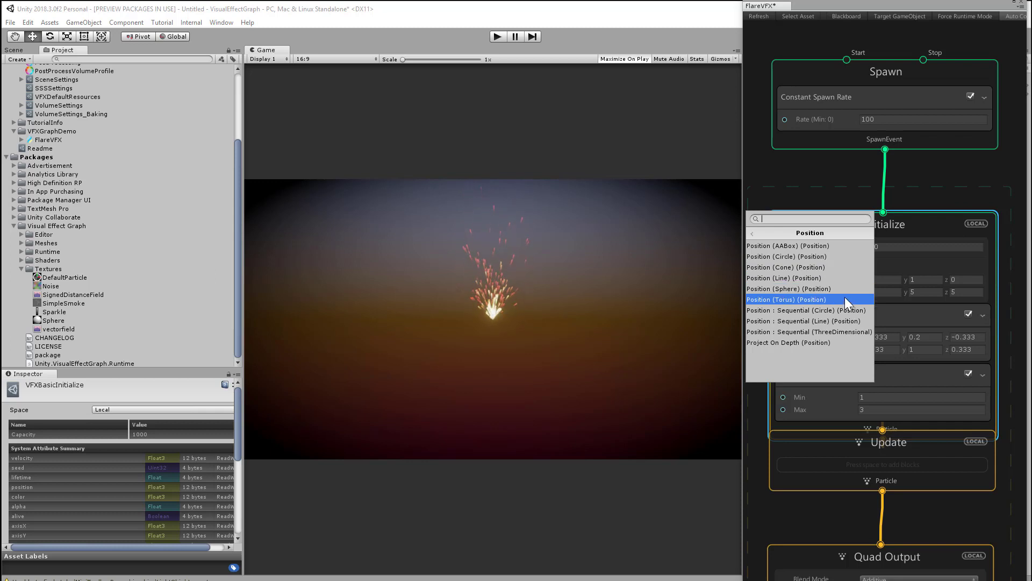
left_click(785, 299)
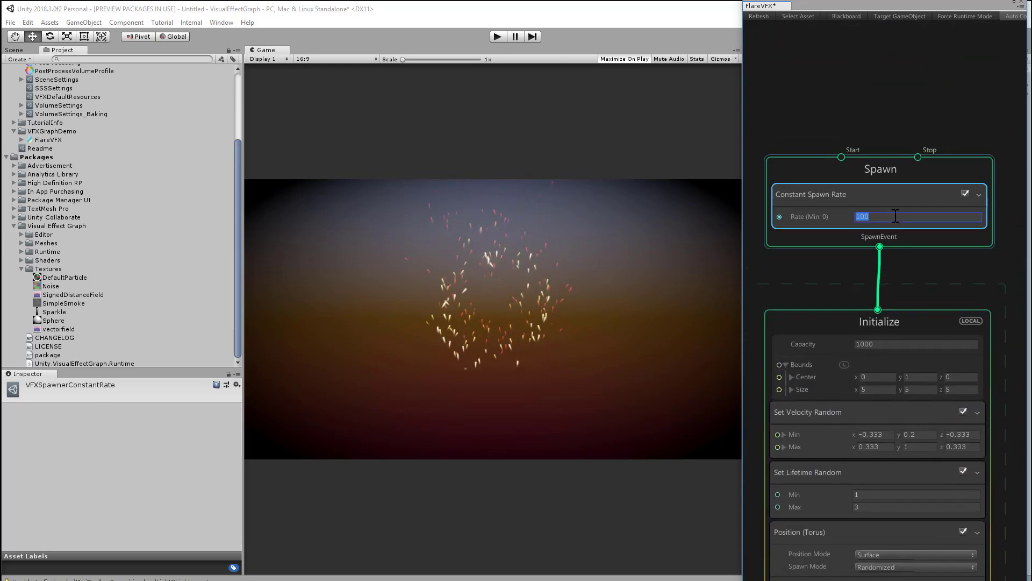
type("2000")
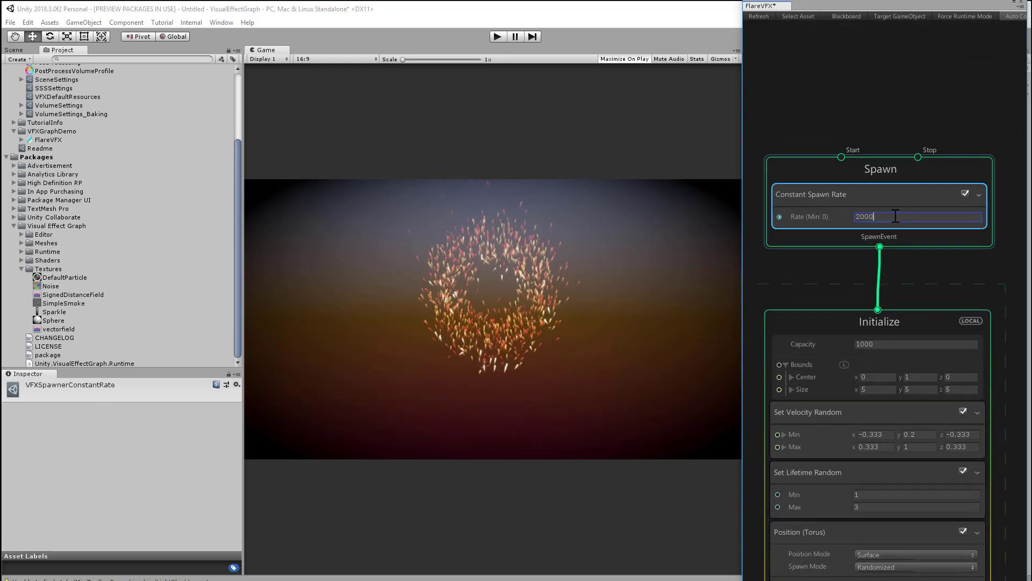